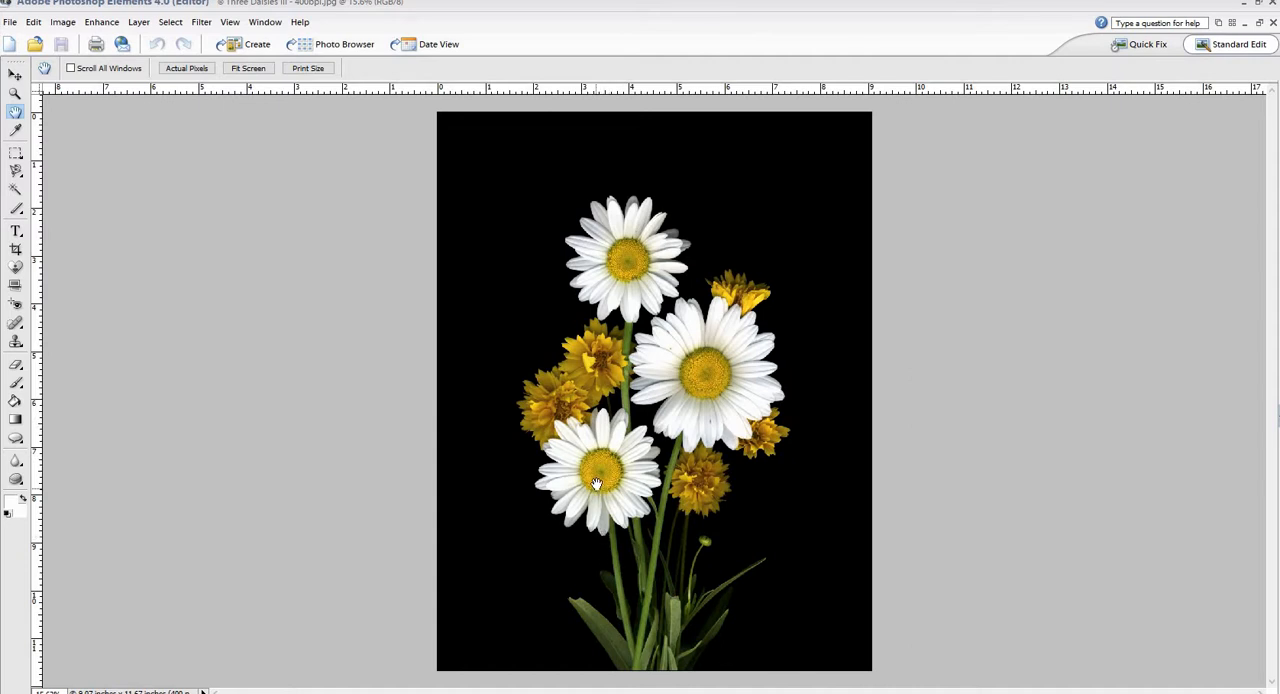
{"action": "mouse_move", "coordinate": [598, 484]}
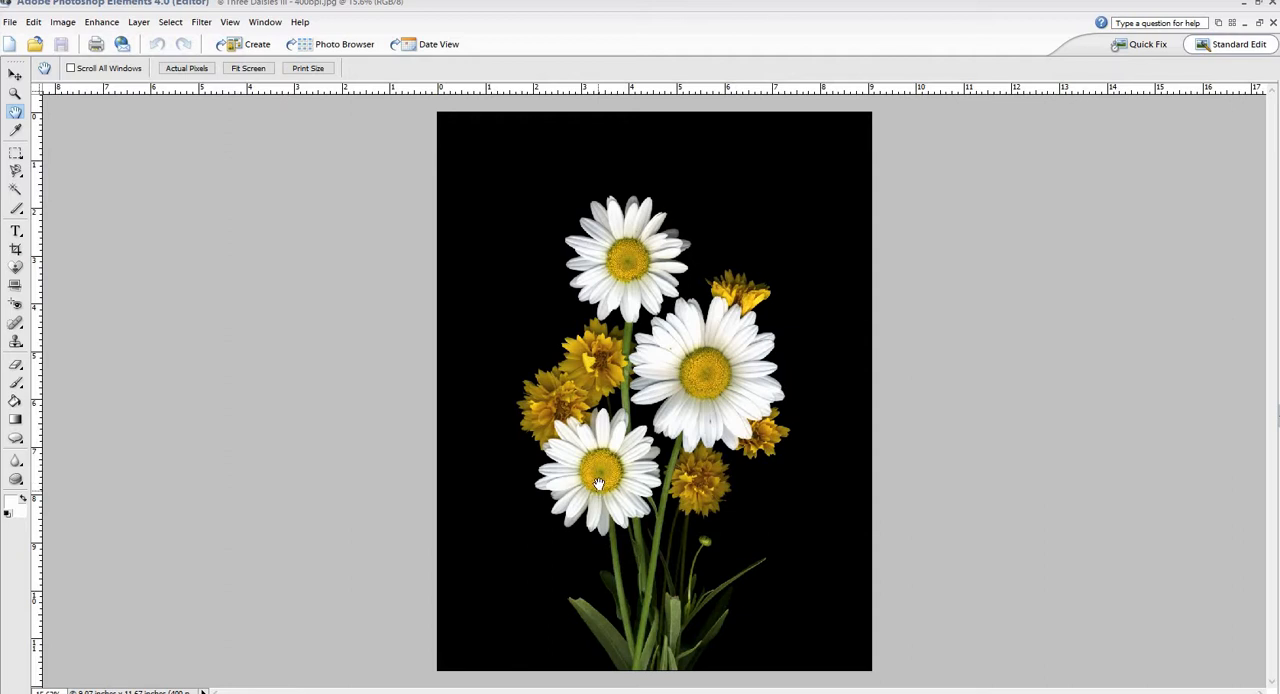
{"action": "mouse_move", "coordinate": [688, 516]}
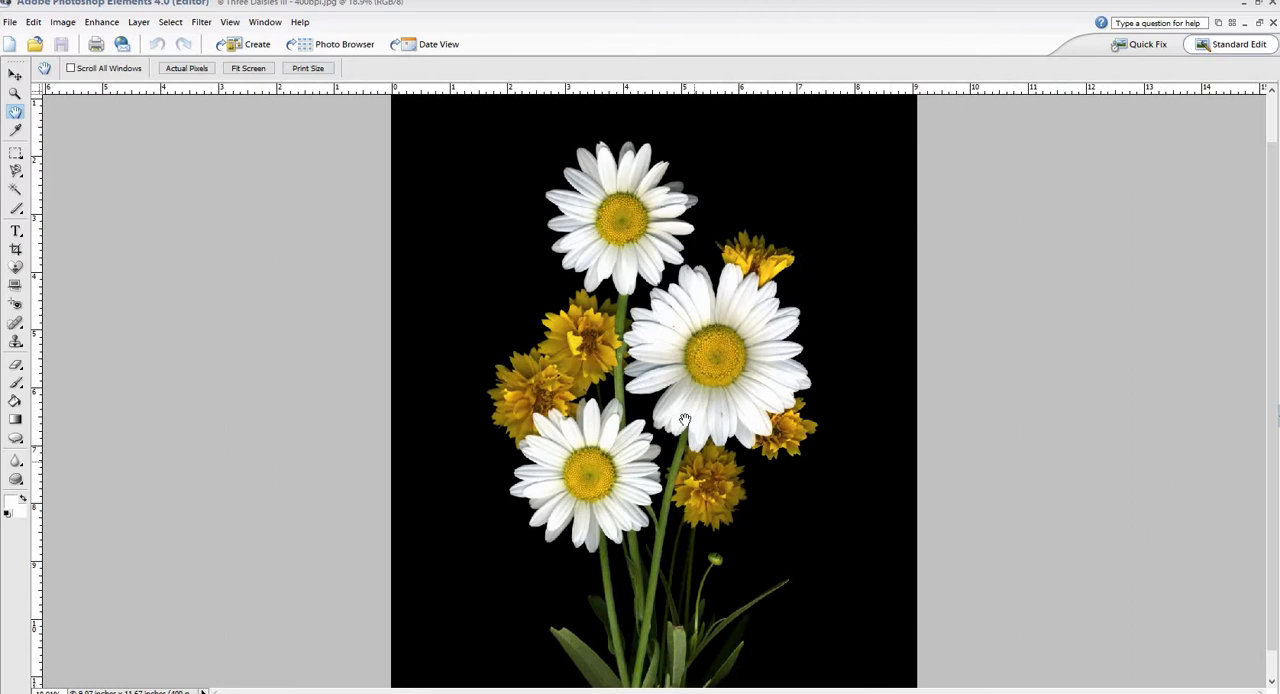
{"action": "mouse_move", "coordinate": [728, 318]}
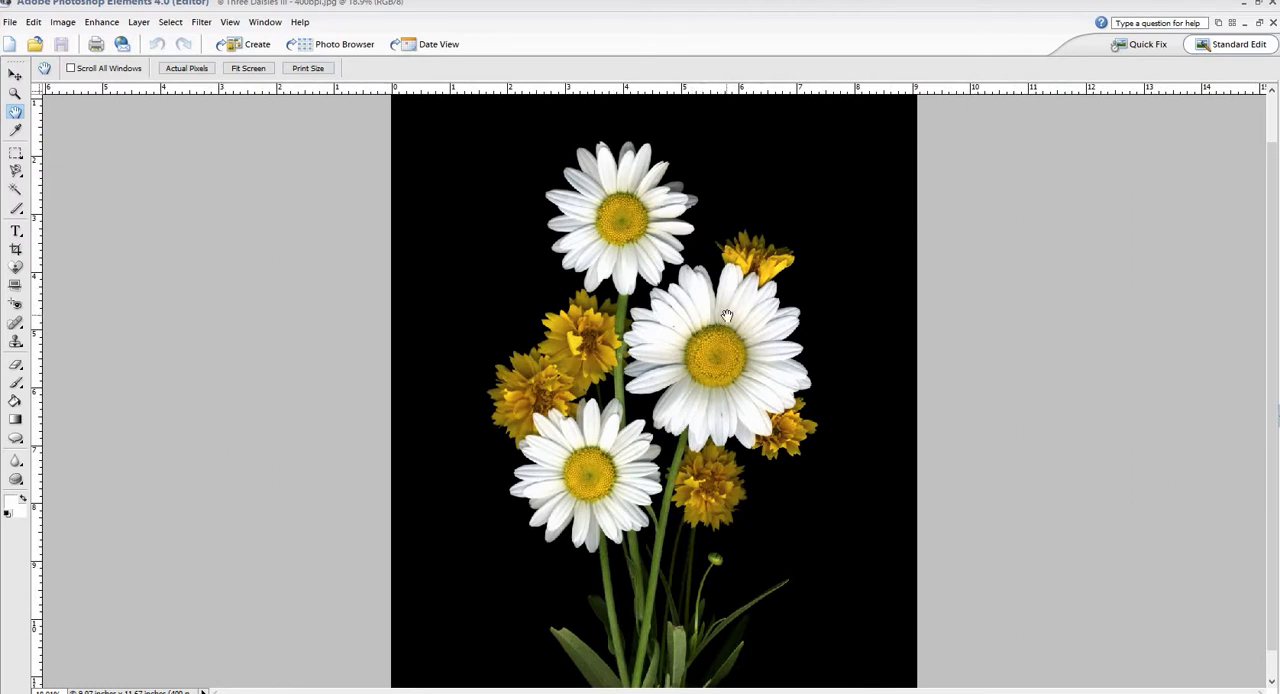
{"action": "mouse_move", "coordinate": [630, 356]}
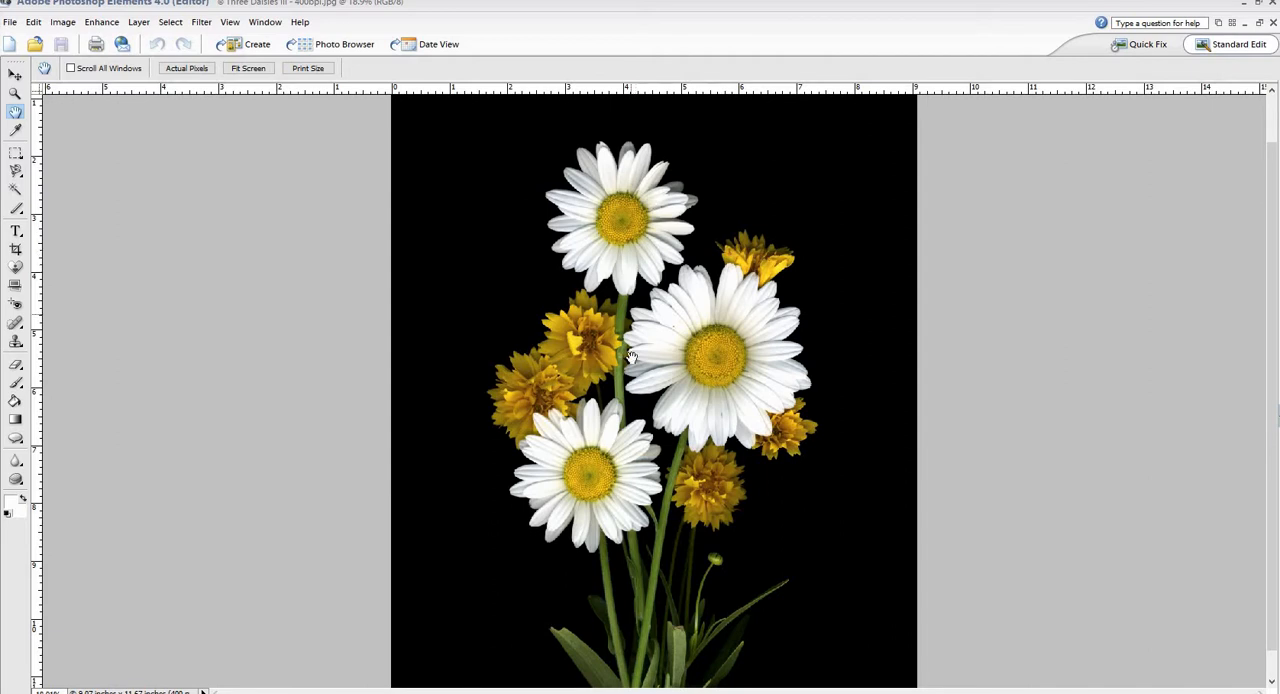
{"action": "mouse_move", "coordinate": [576, 536]}
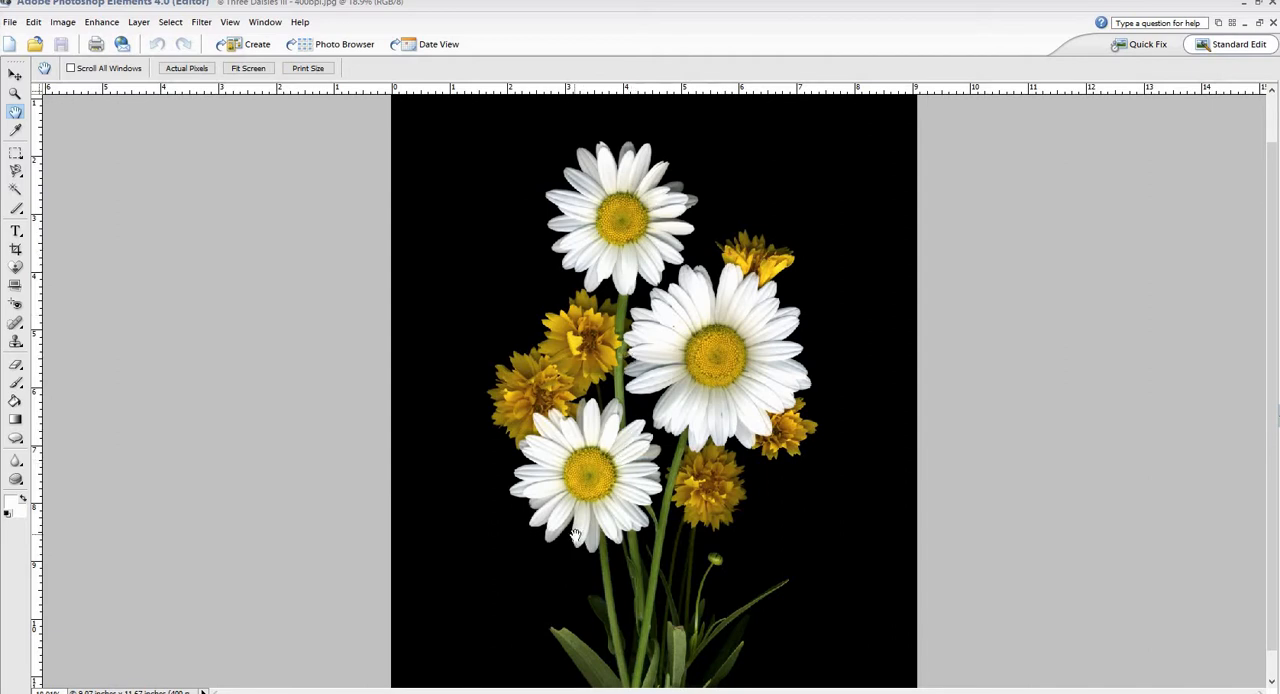
{"action": "mouse_move", "coordinate": [294, 604]}
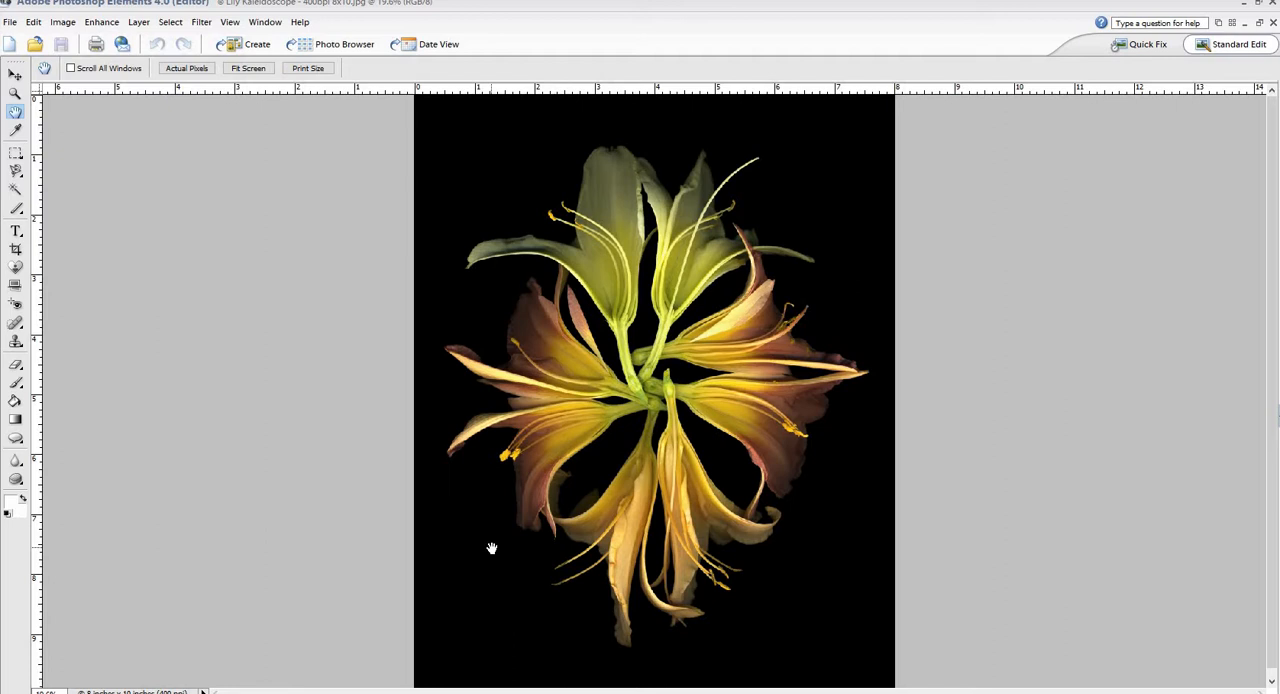
{"action": "mouse_move", "coordinate": [488, 272]}
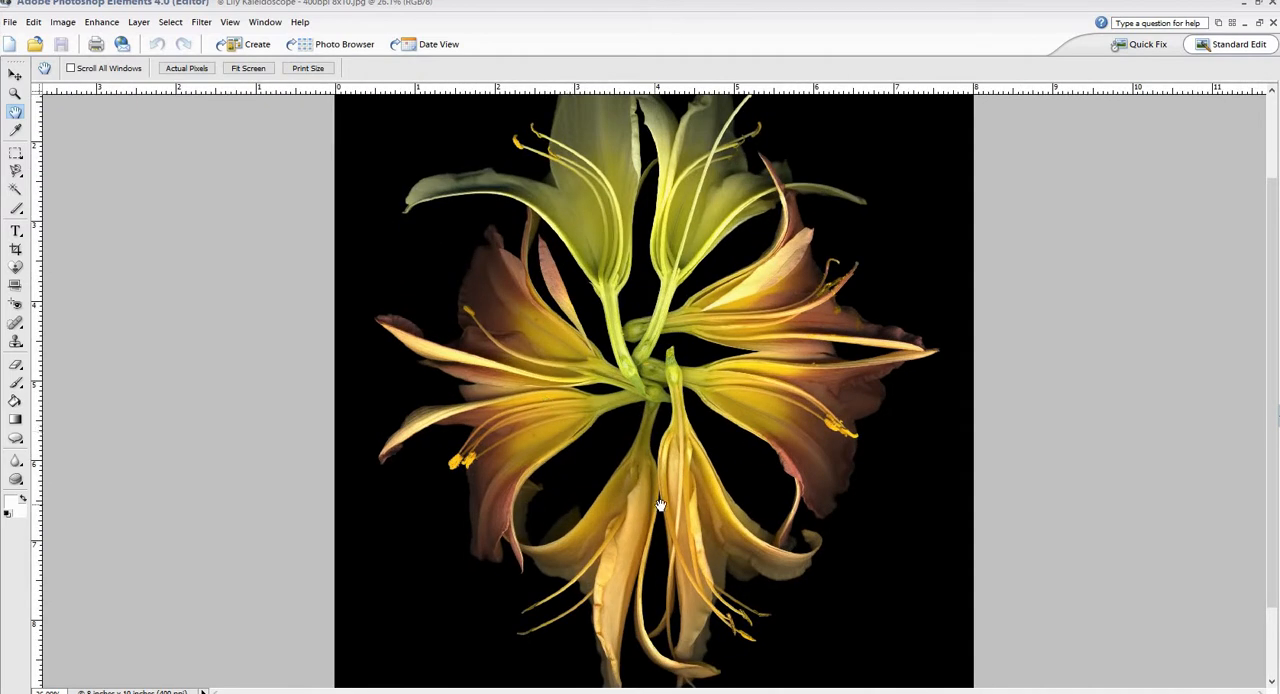
{"action": "mouse_move", "coordinate": [788, 388]}
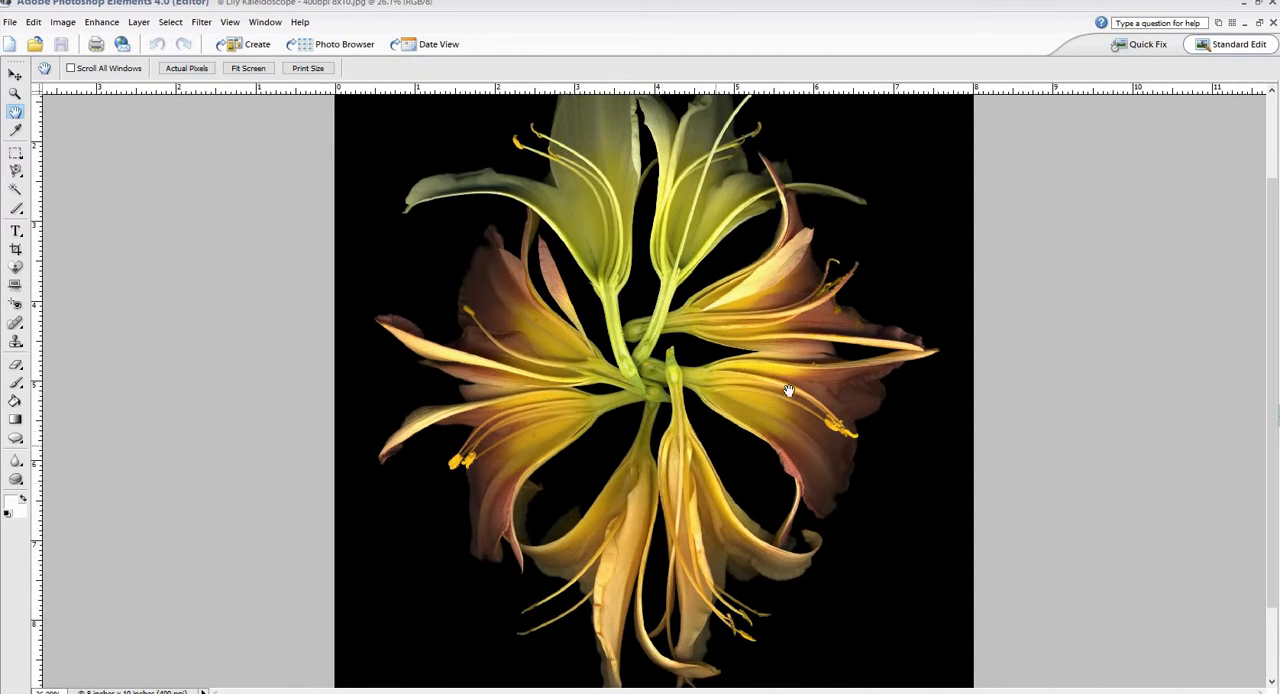
{"action": "mouse_move", "coordinate": [796, 380]}
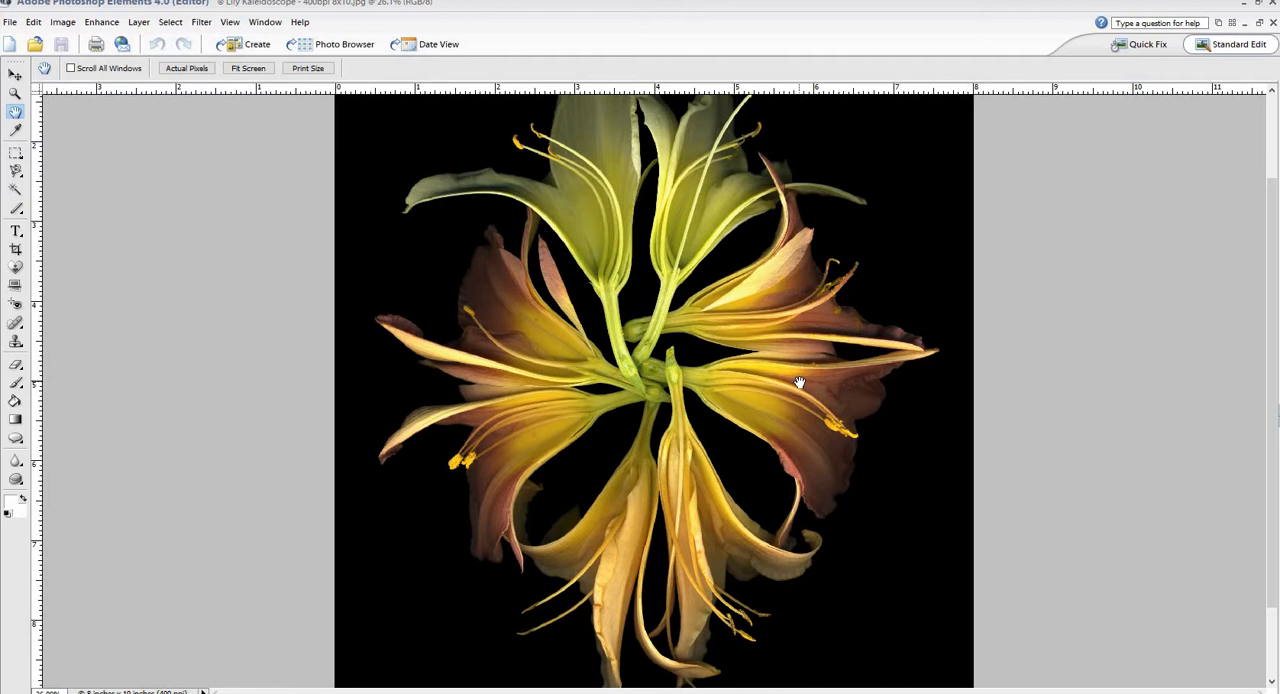
{"action": "mouse_move", "coordinate": [652, 504]}
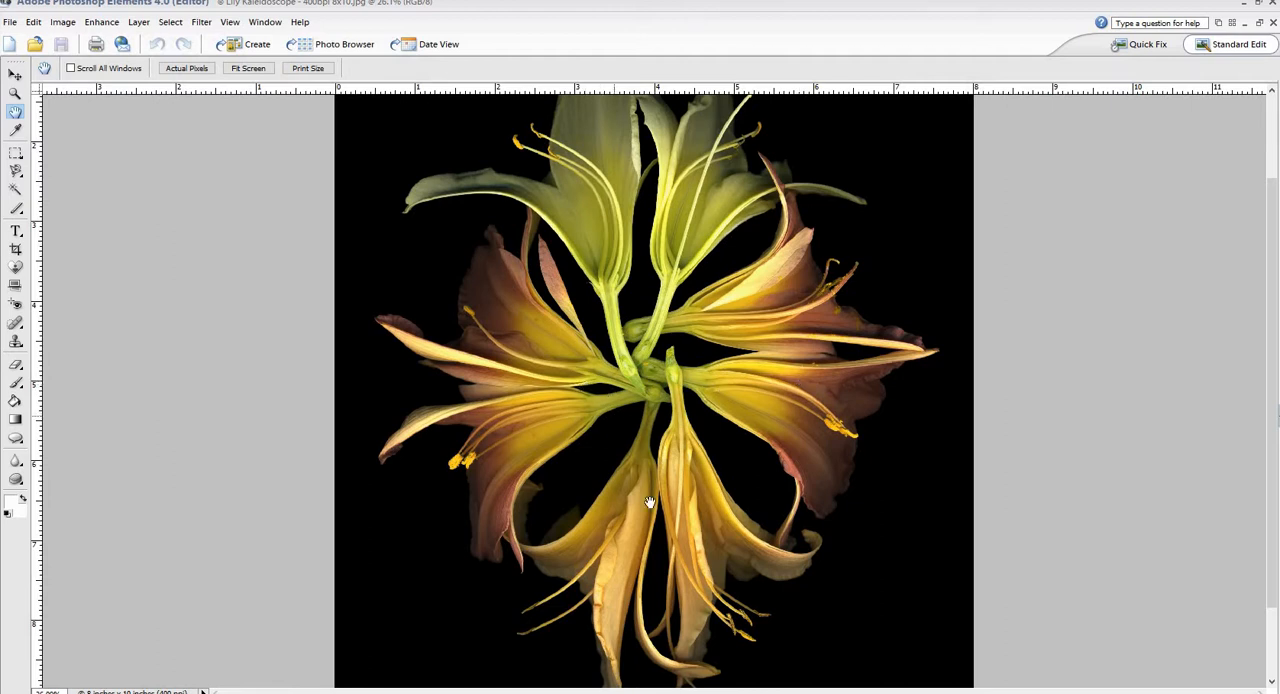
{"action": "mouse_move", "coordinate": [636, 252]}
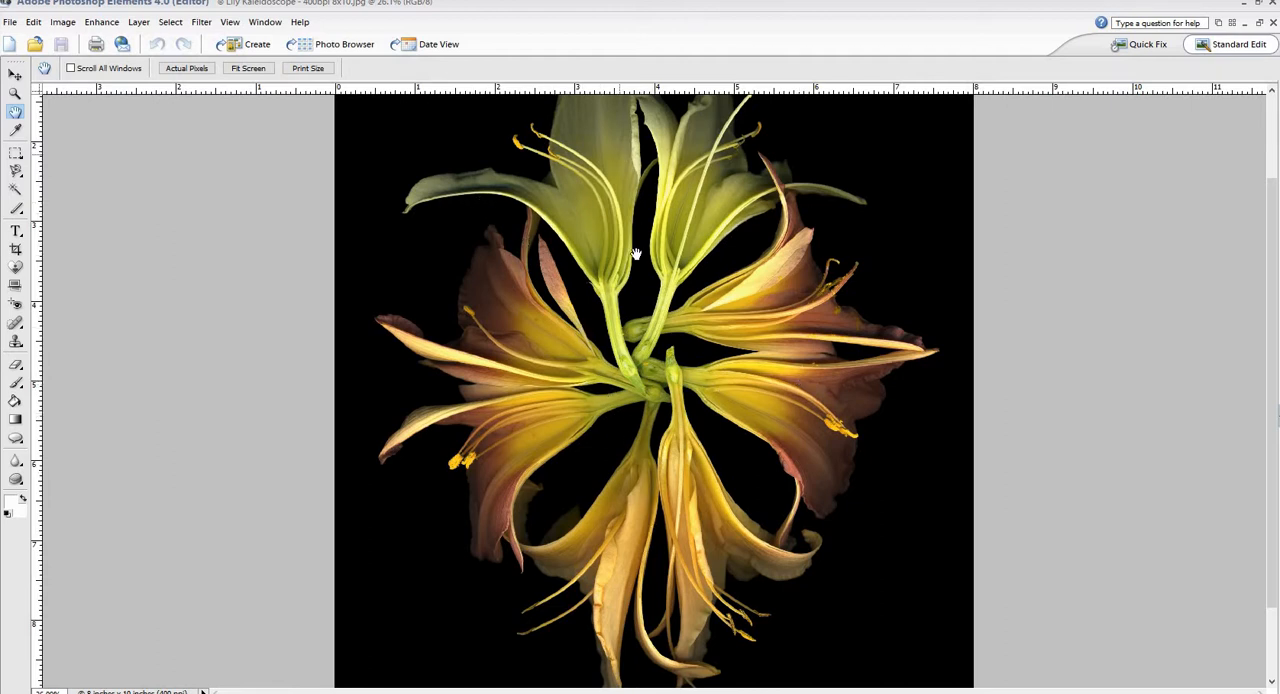
{"action": "mouse_move", "coordinate": [686, 476]}
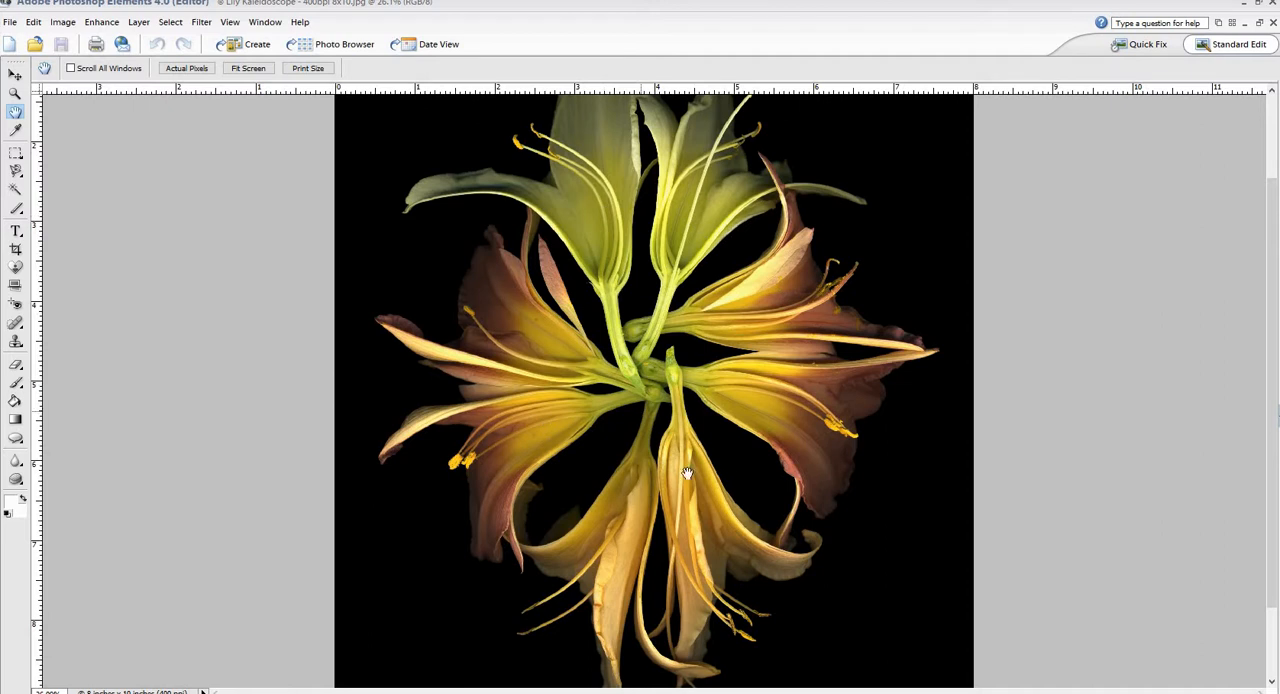
{"action": "mouse_move", "coordinate": [820, 436]}
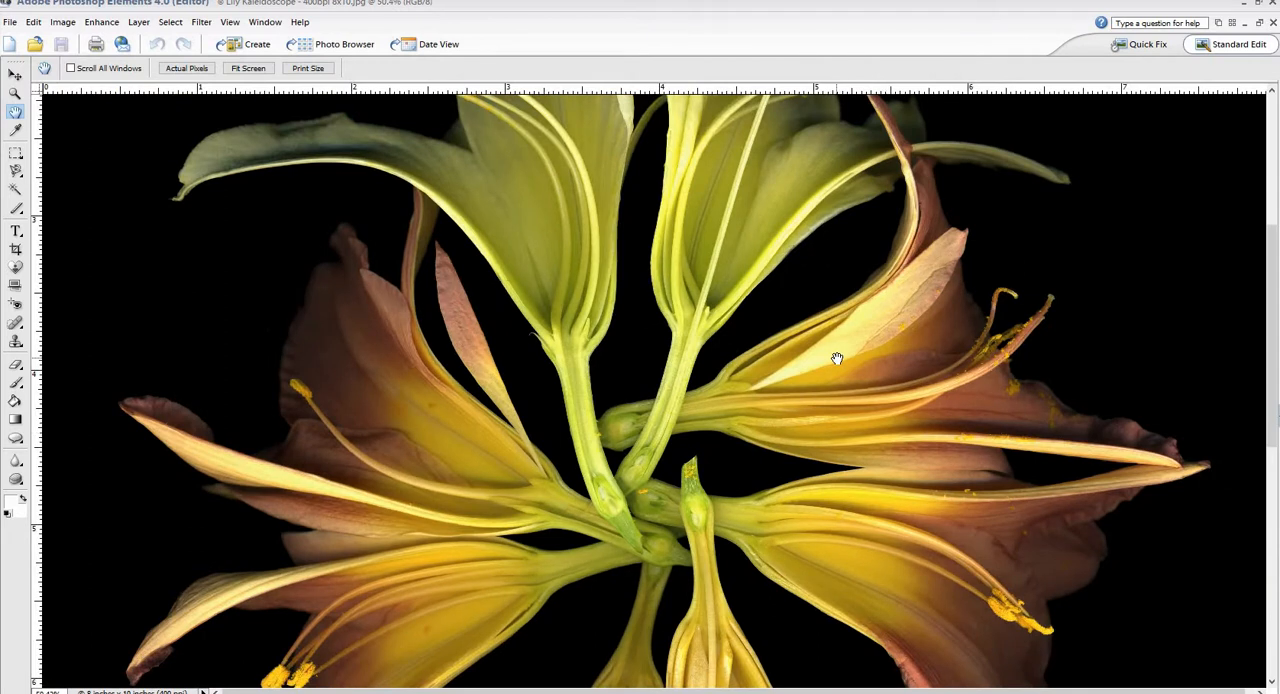
{"action": "mouse_move", "coordinate": [348, 582]}
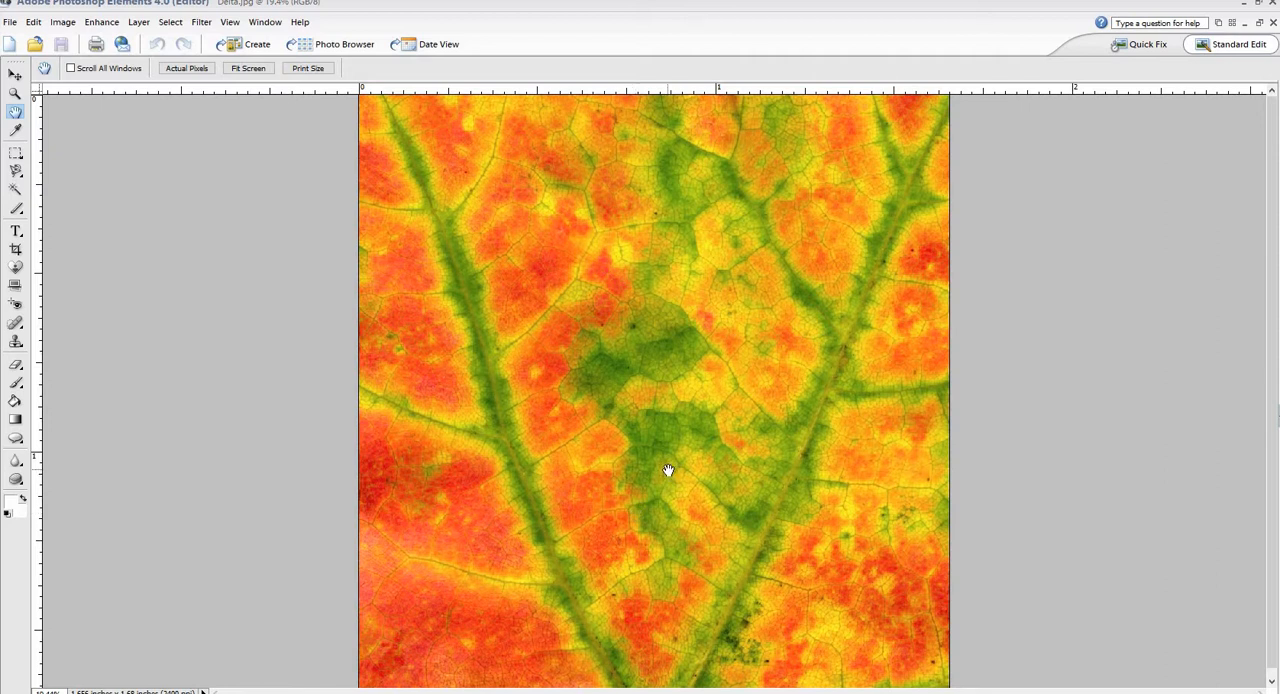
{"action": "mouse_move", "coordinate": [424, 258]}
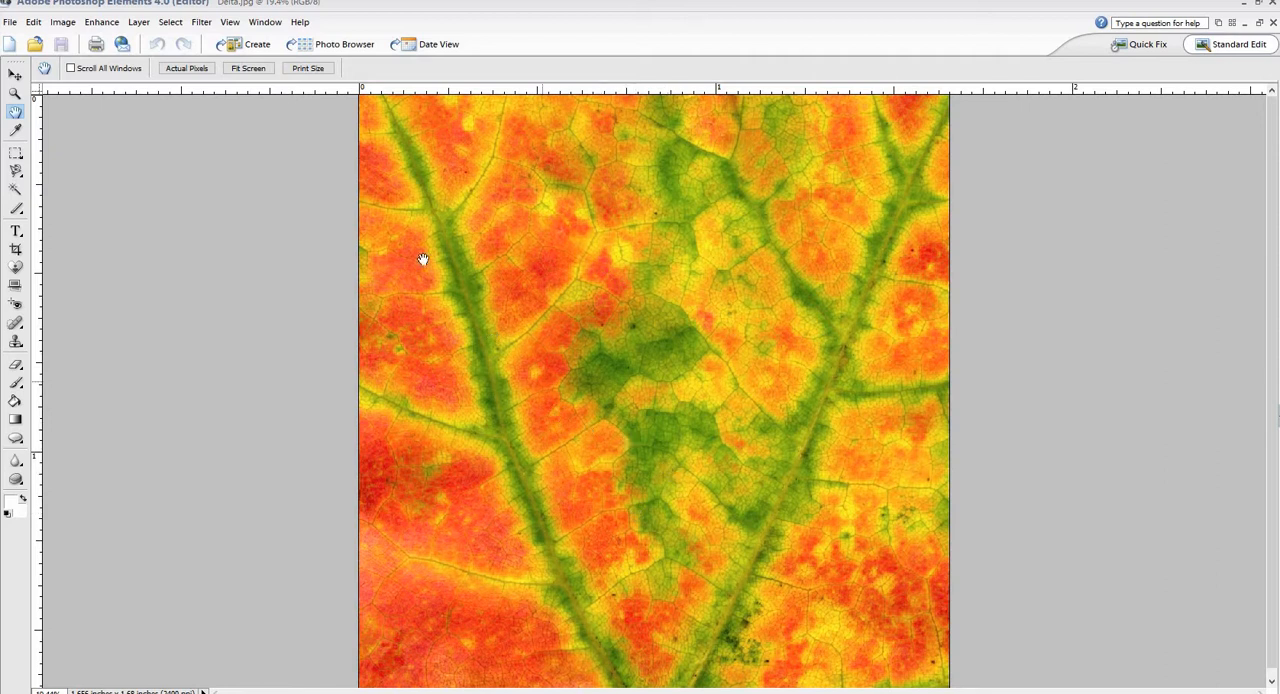
{"action": "mouse_move", "coordinate": [672, 404]}
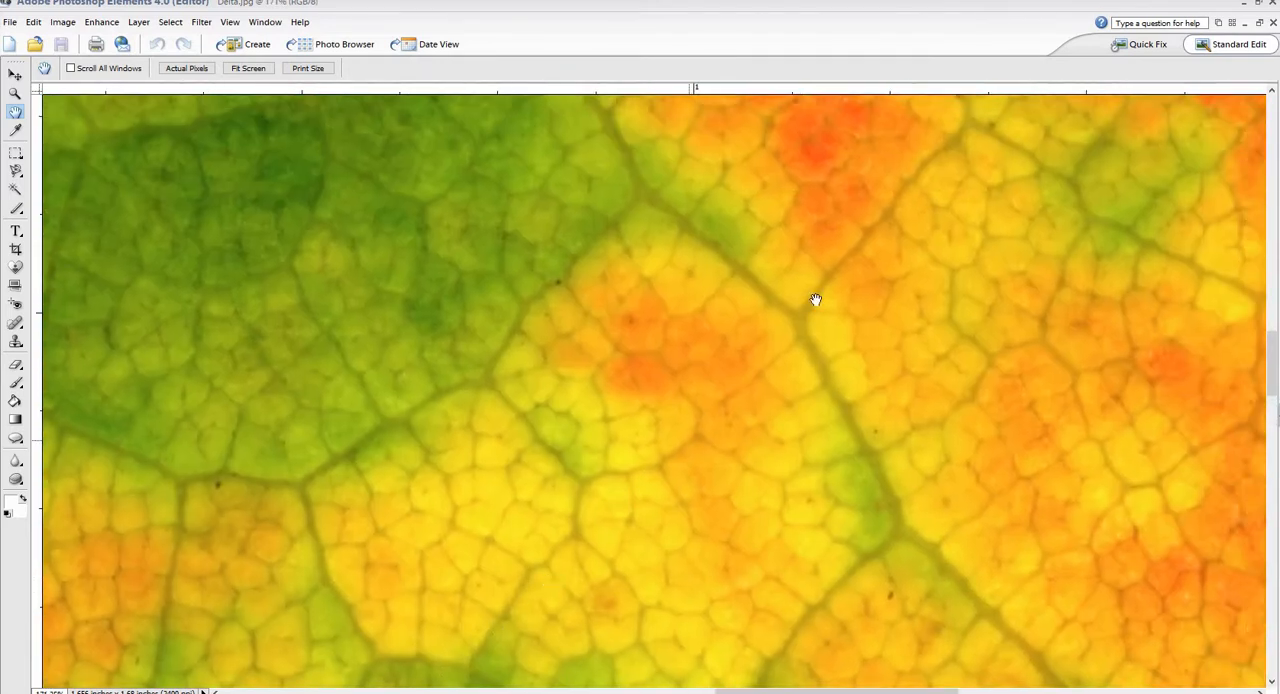
Pan across the leaf's vein network, then zoom back out slightly.
{"action": "left_click_drag", "start_coordinate": [816, 300], "coordinate": [712, 346]}
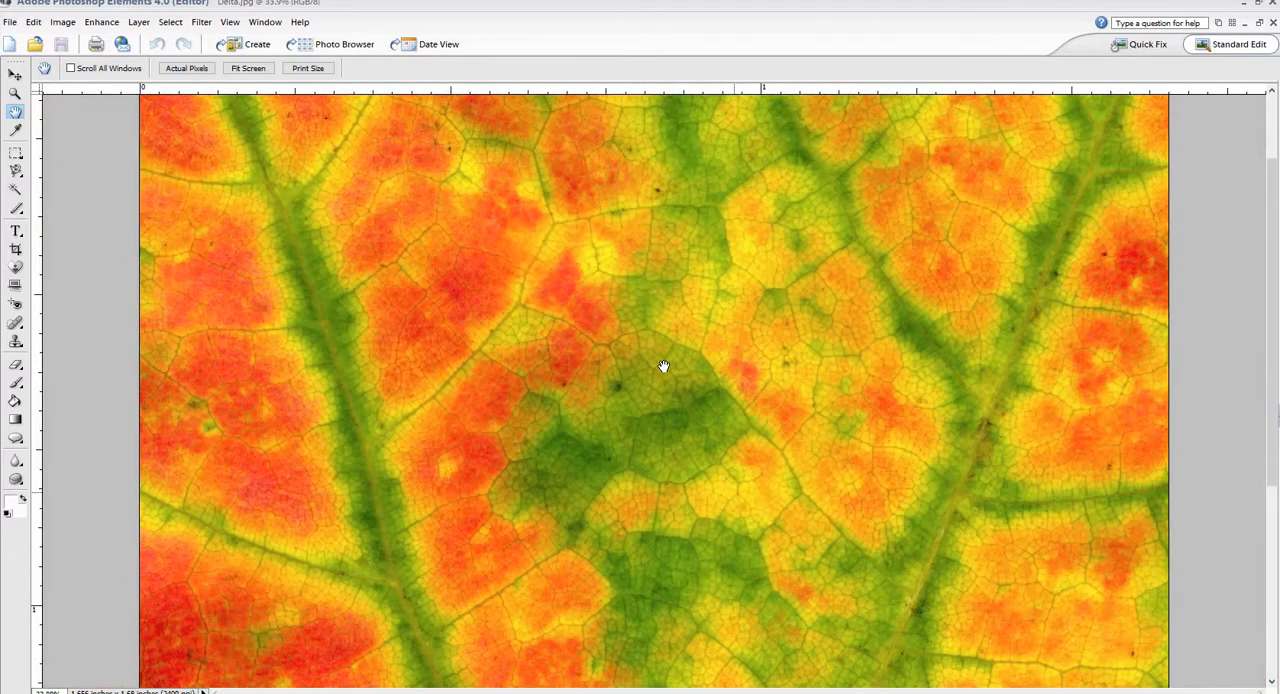
{"action": "left_click", "coordinate": [248, 68]}
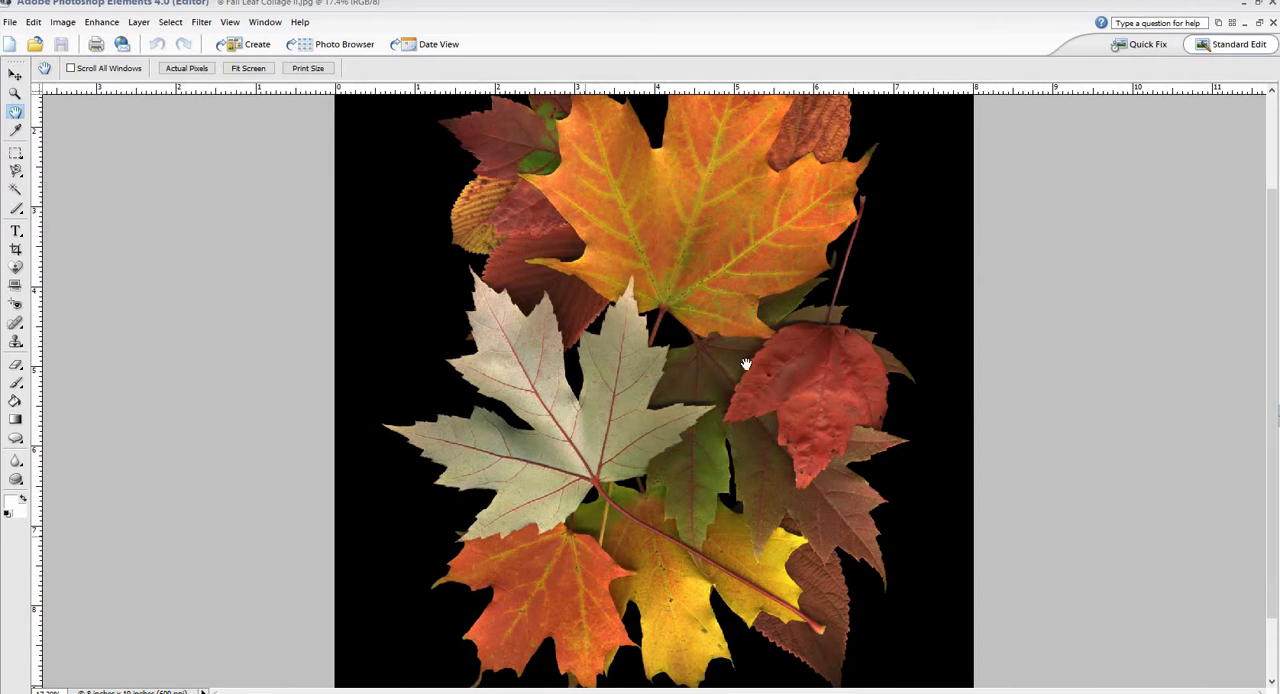
{"action": "mouse_move", "coordinate": [770, 312]}
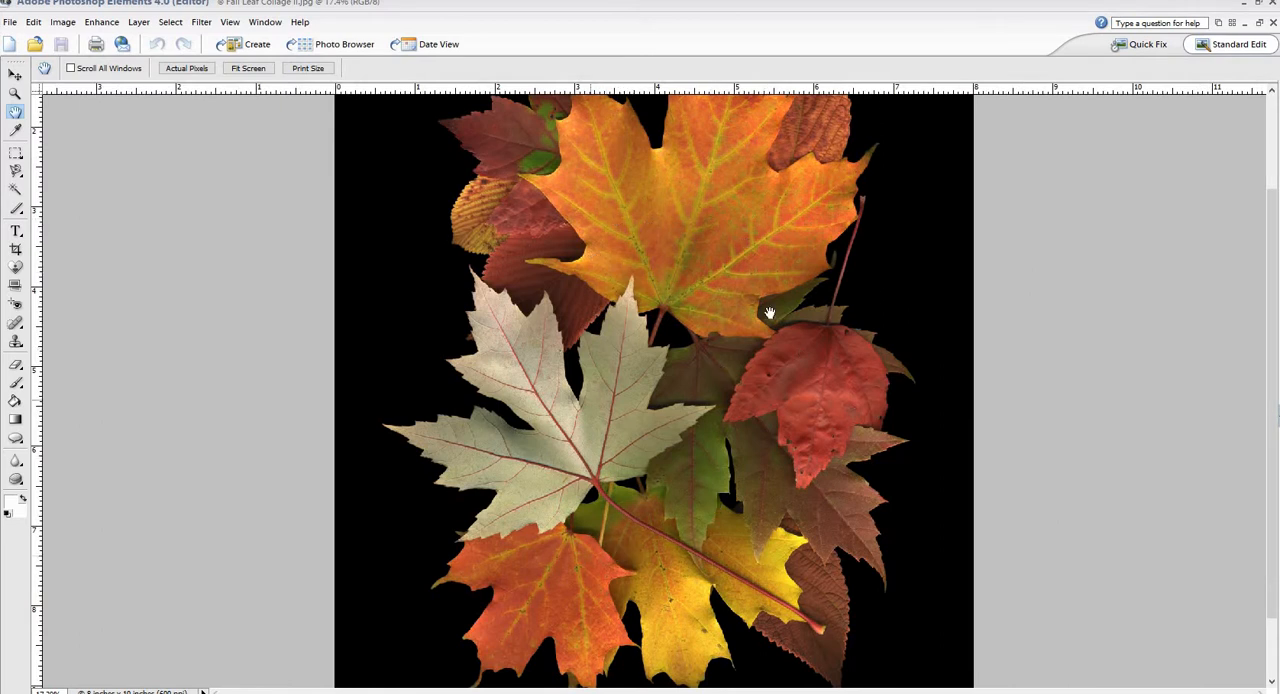
{"action": "mouse_move", "coordinate": [764, 368]}
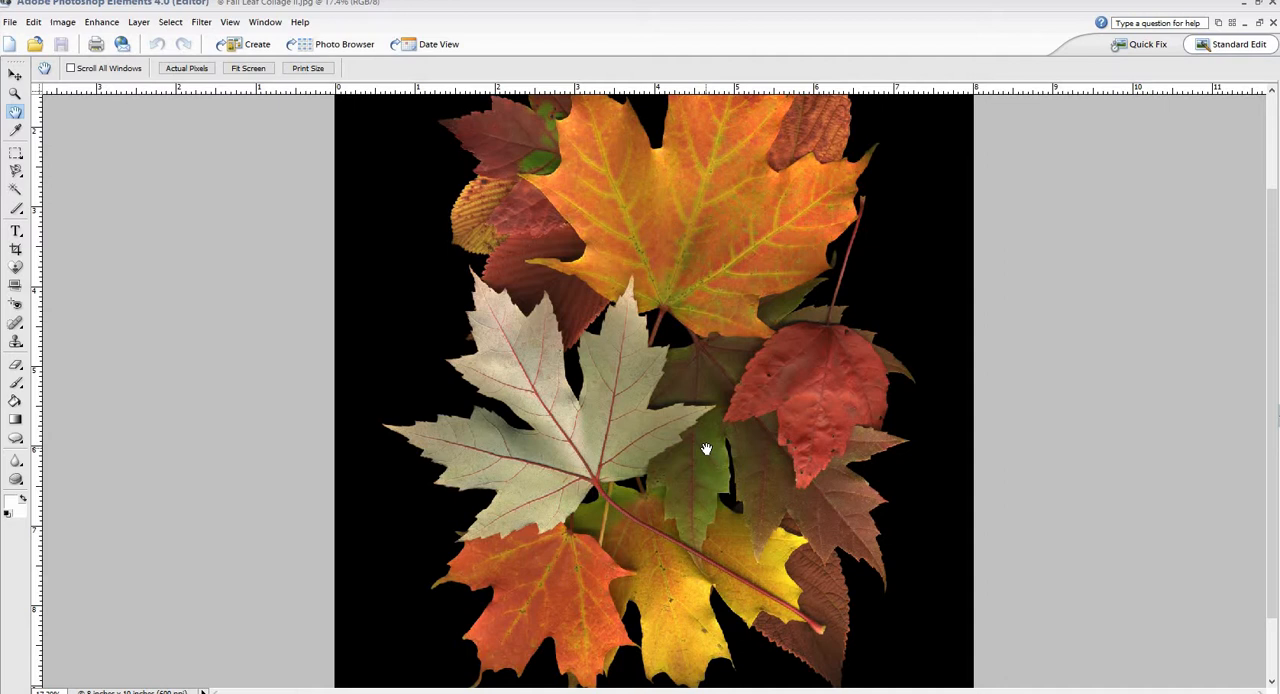
{"action": "mouse_move", "coordinate": [744, 420]}
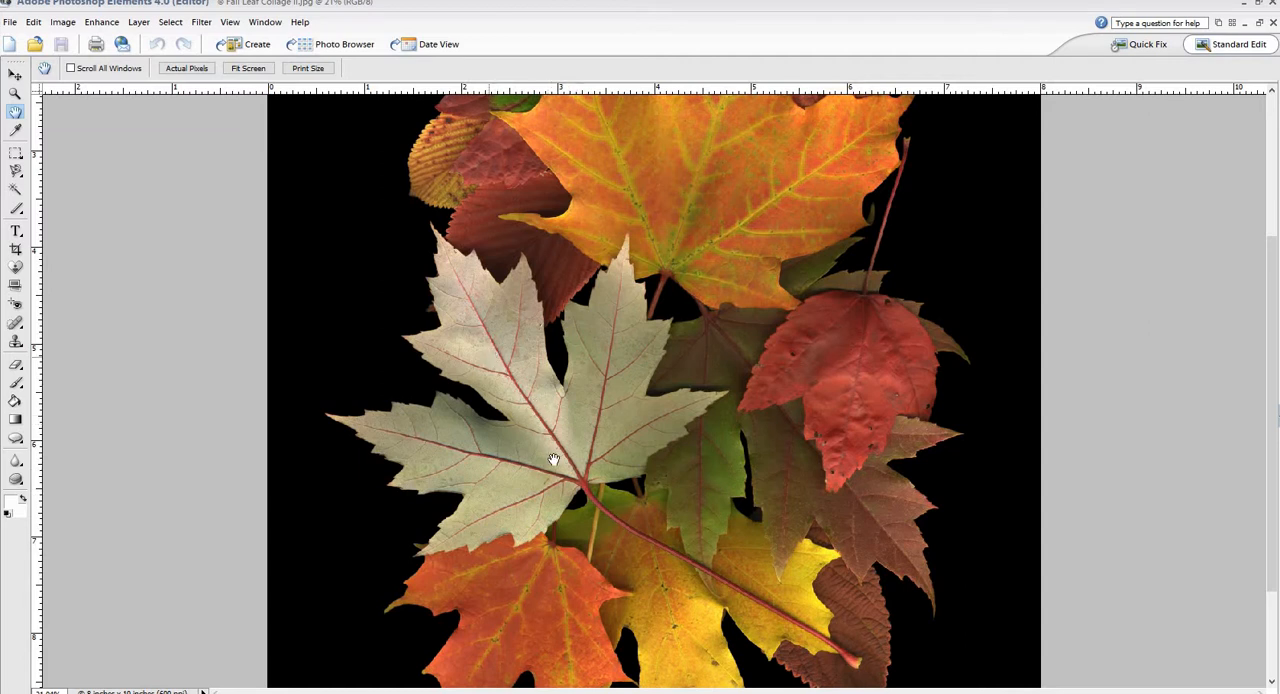
{"action": "mouse_move", "coordinate": [714, 232]}
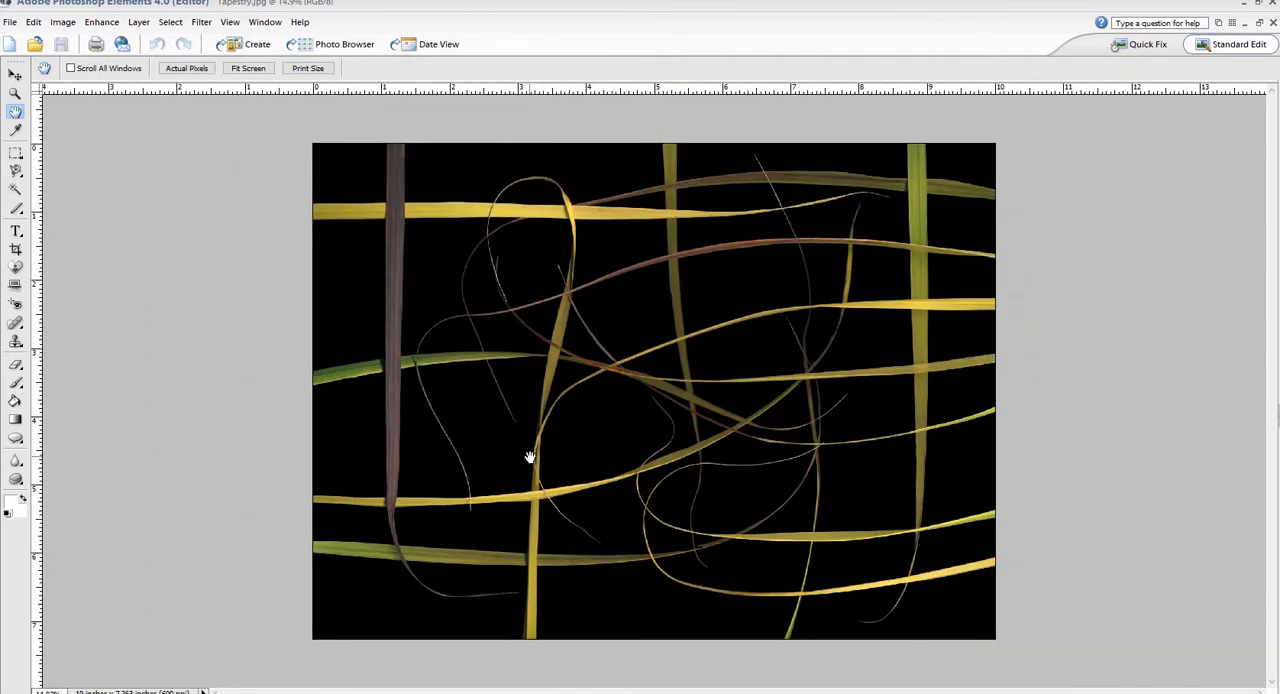
{"action": "mouse_move", "coordinate": [368, 276]}
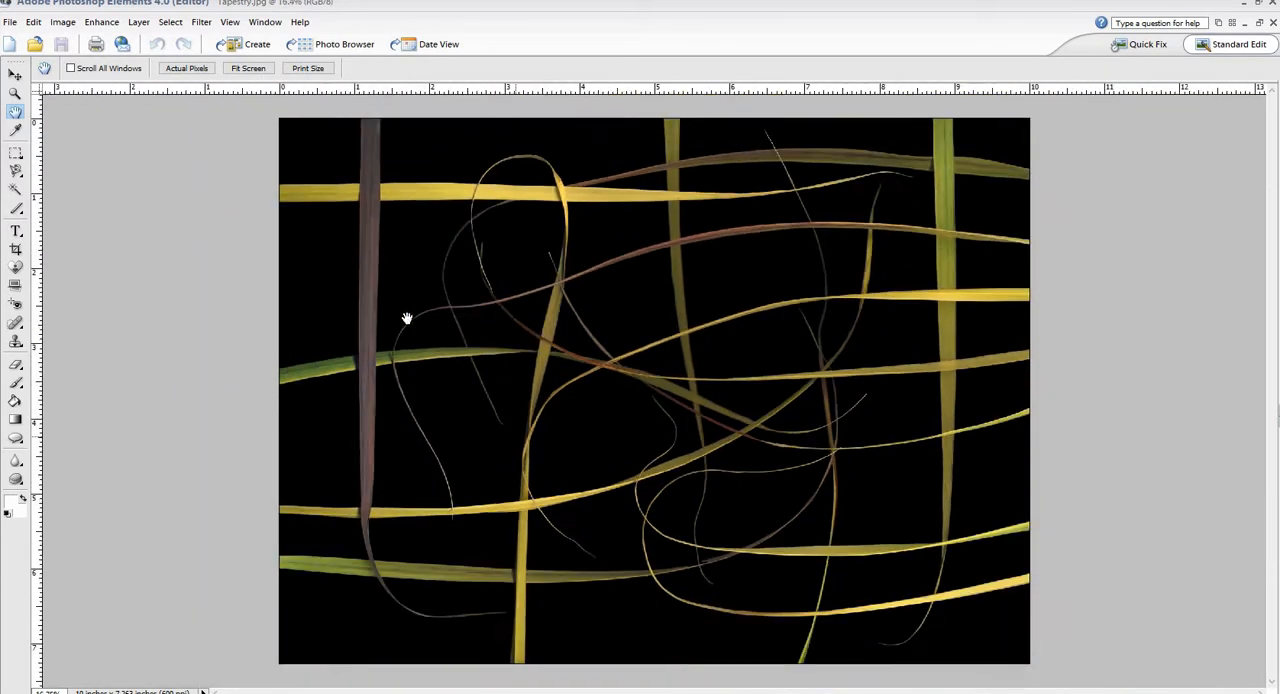
{"action": "mouse_move", "coordinate": [764, 288]}
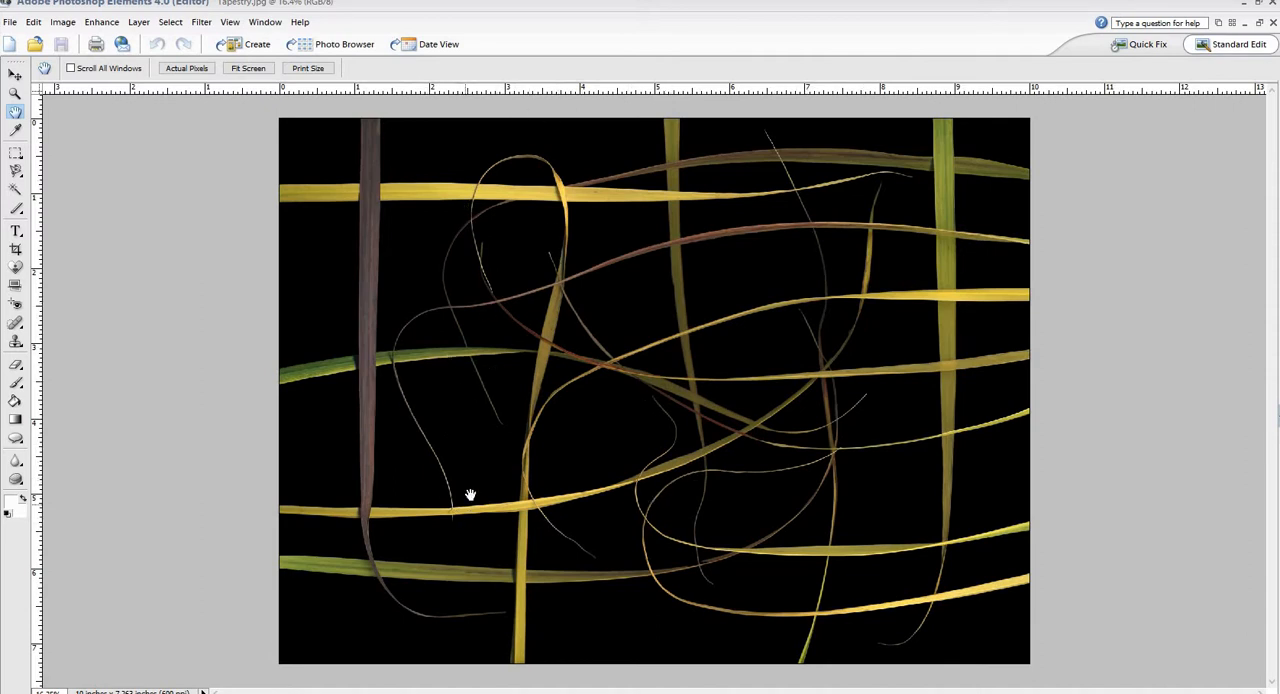
{"action": "mouse_move", "coordinate": [364, 184]}
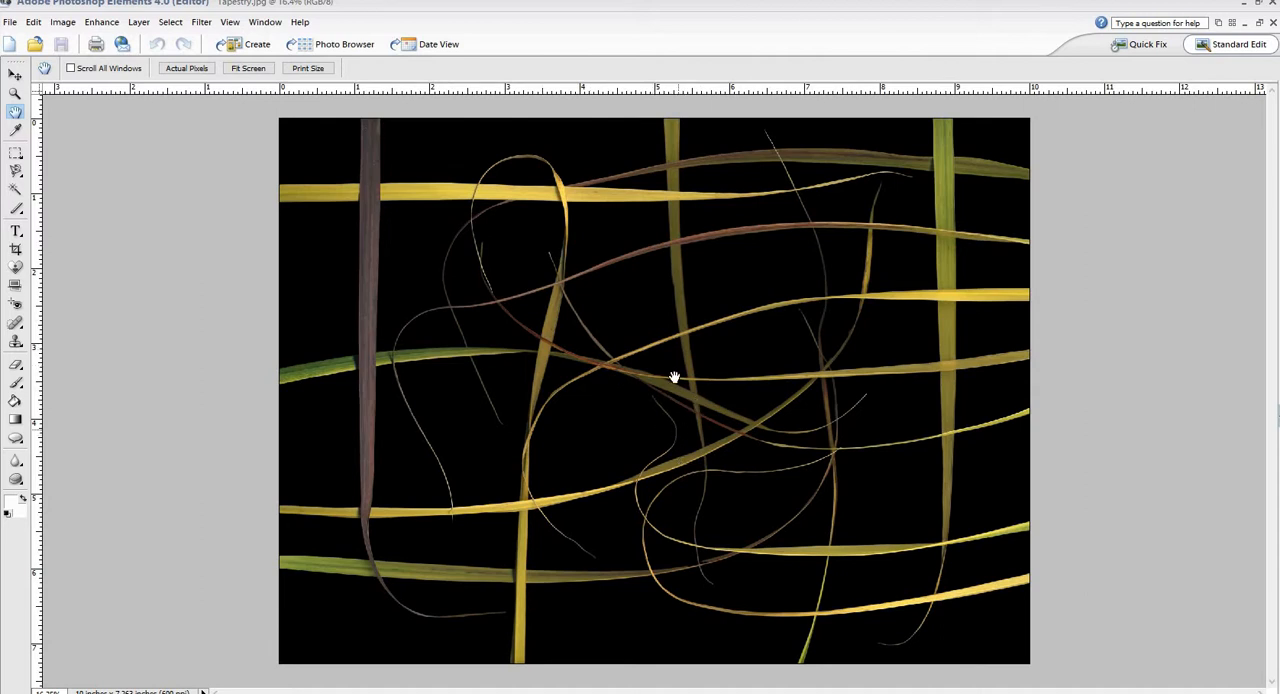
{"action": "mouse_move", "coordinate": [722, 384]}
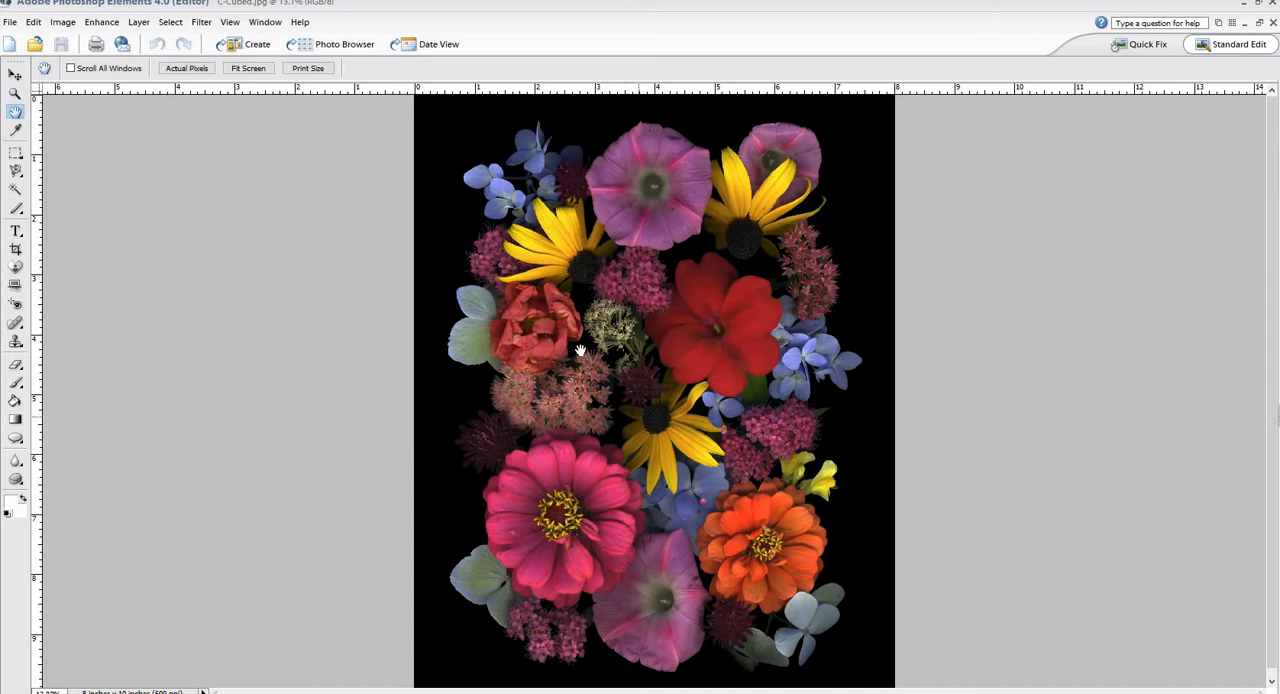
{"action": "mouse_move", "coordinate": [636, 212]}
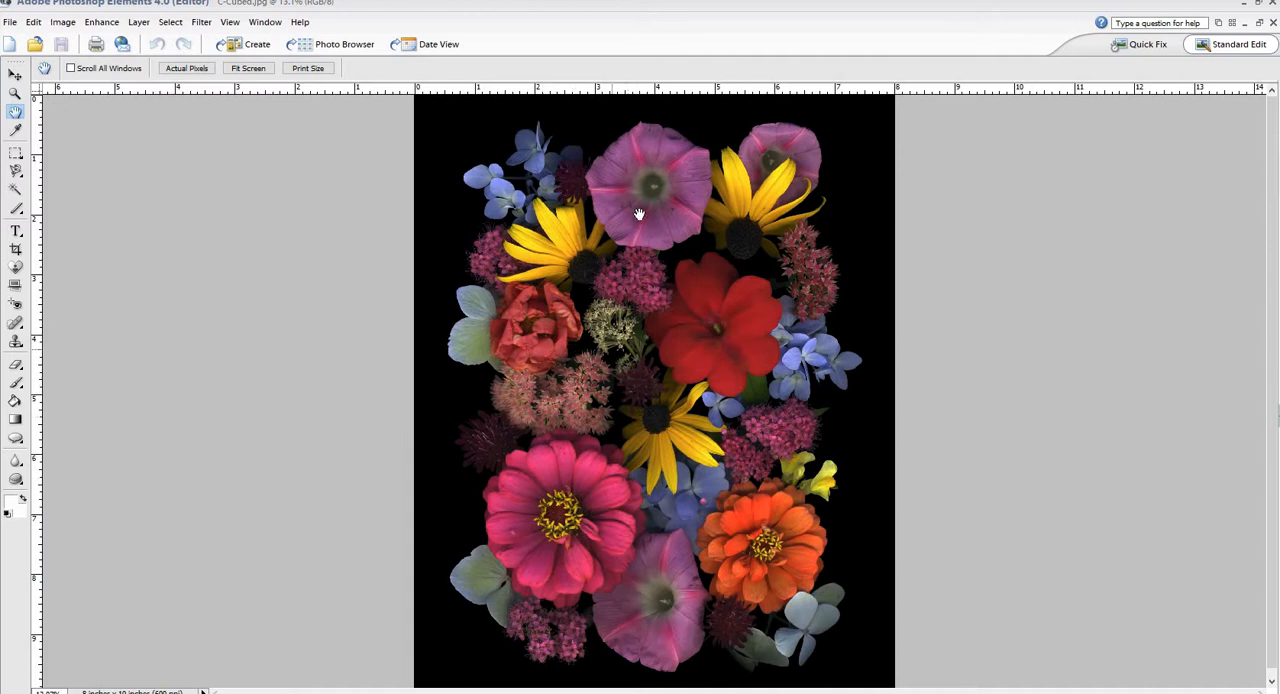
{"action": "mouse_move", "coordinate": [664, 616]}
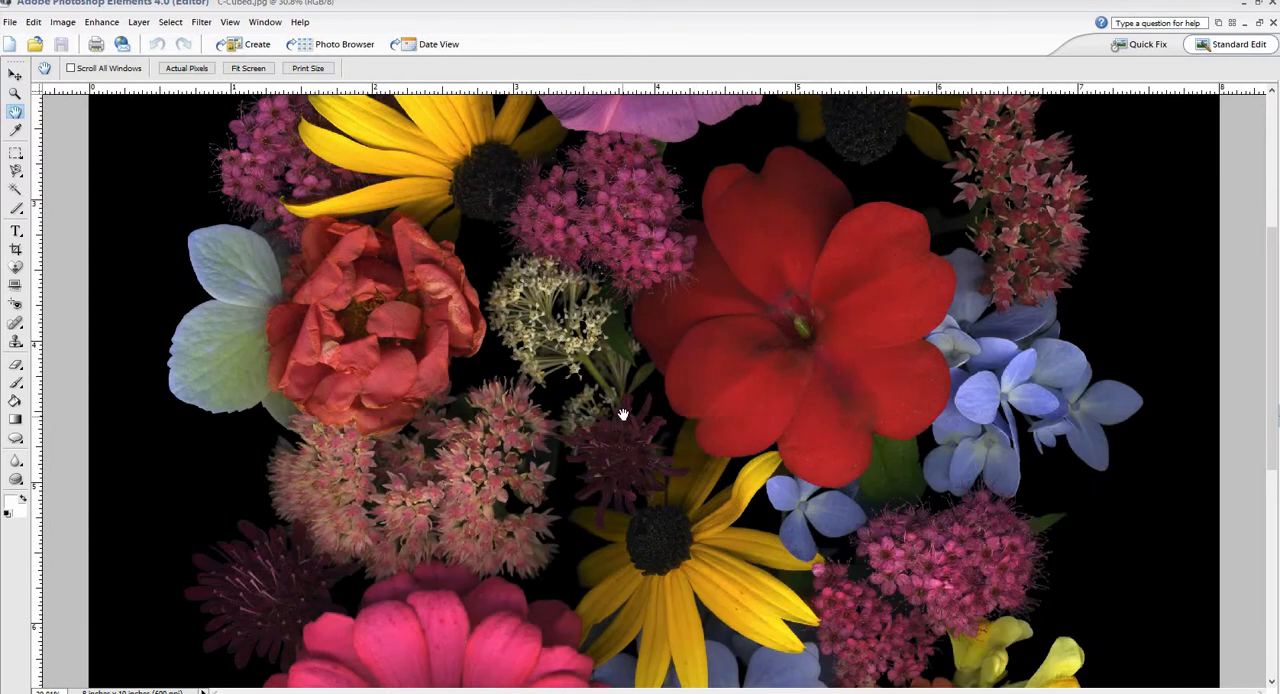
{"action": "mouse_move", "coordinate": [760, 370]}
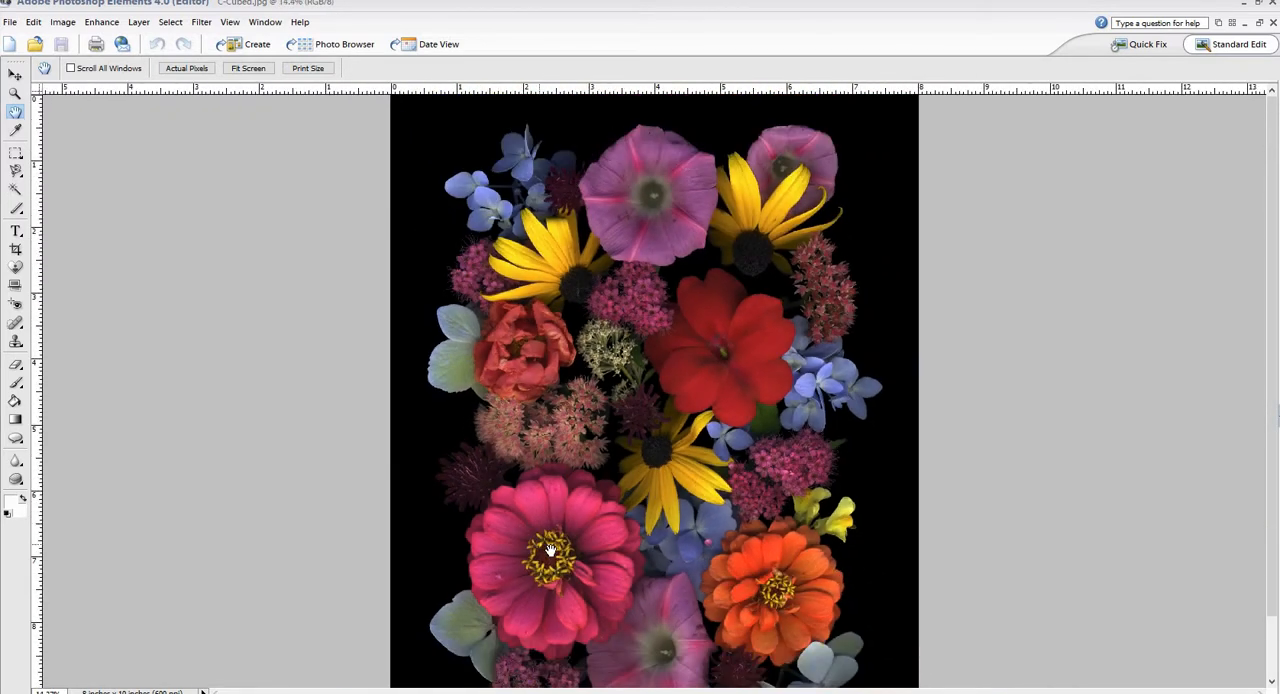
{"action": "mouse_move", "coordinate": [656, 652]}
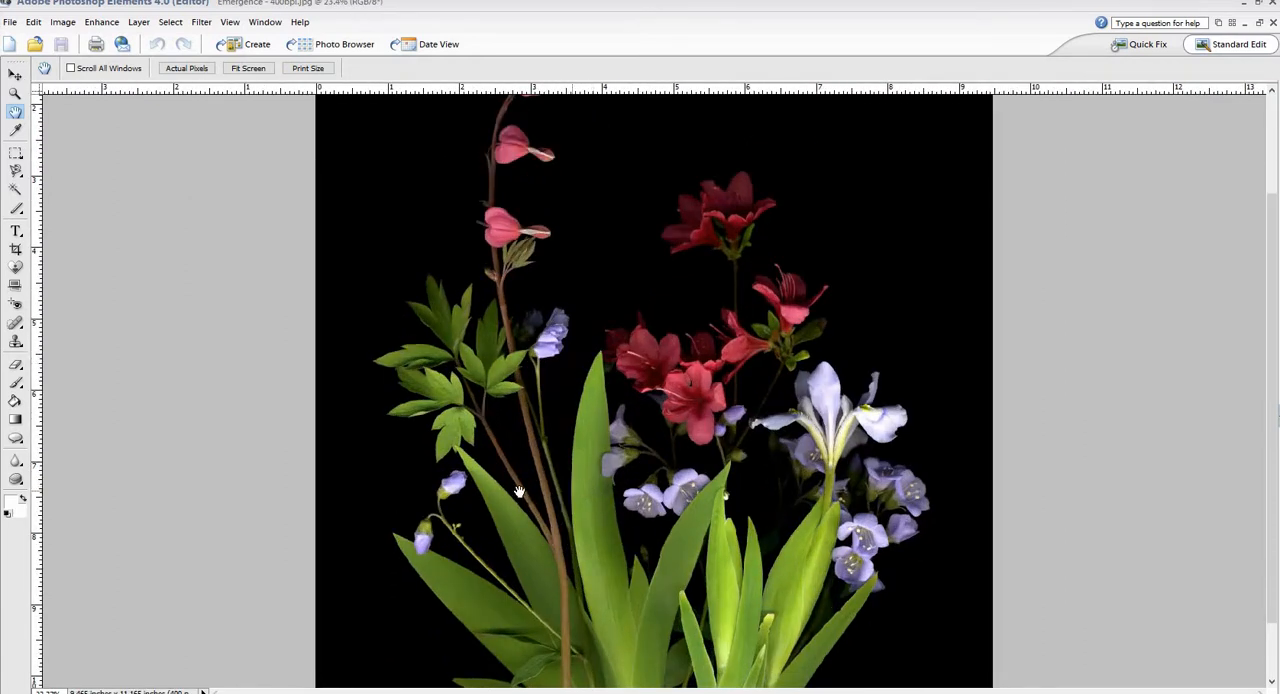
{"action": "mouse_move", "coordinate": [526, 504]}
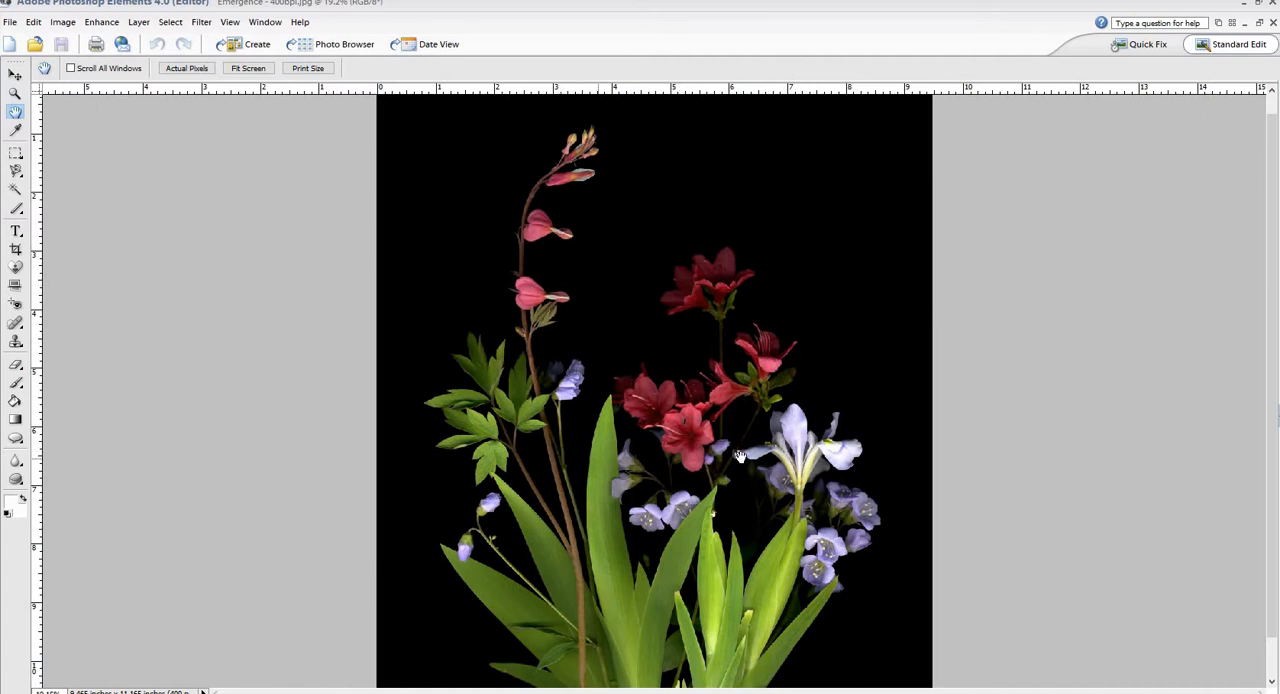
{"action": "mouse_move", "coordinate": [804, 494]}
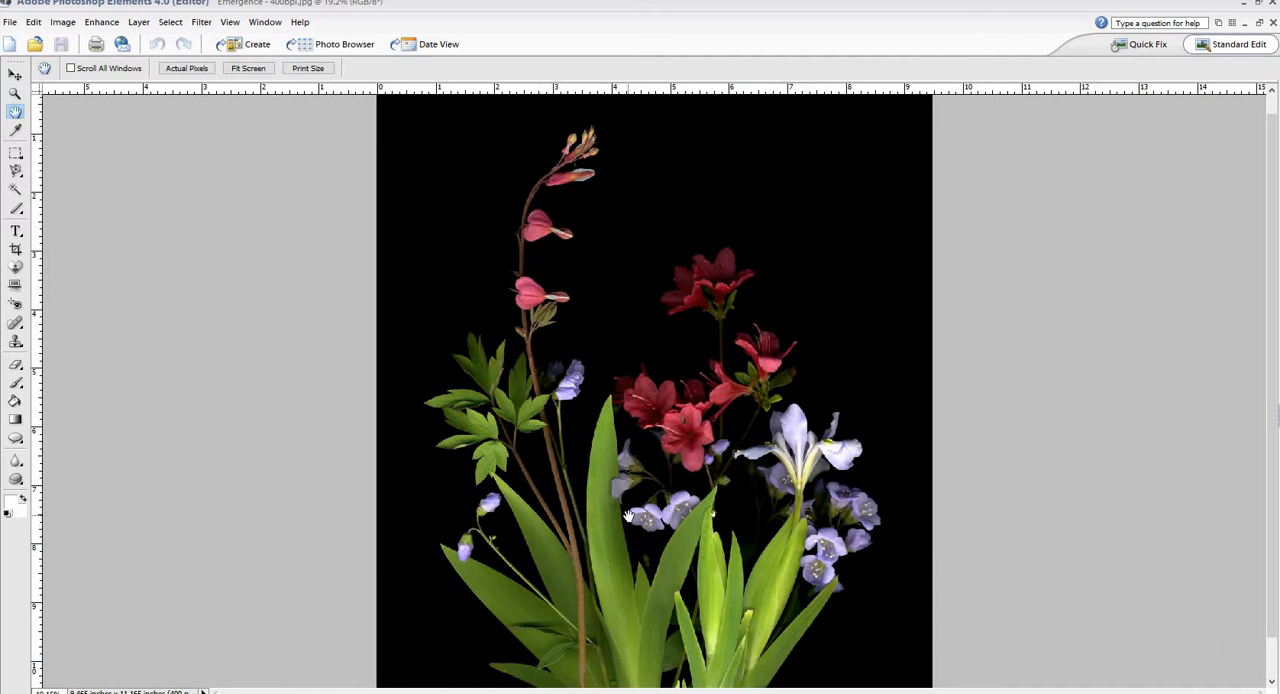
{"action": "mouse_move", "coordinate": [752, 564]}
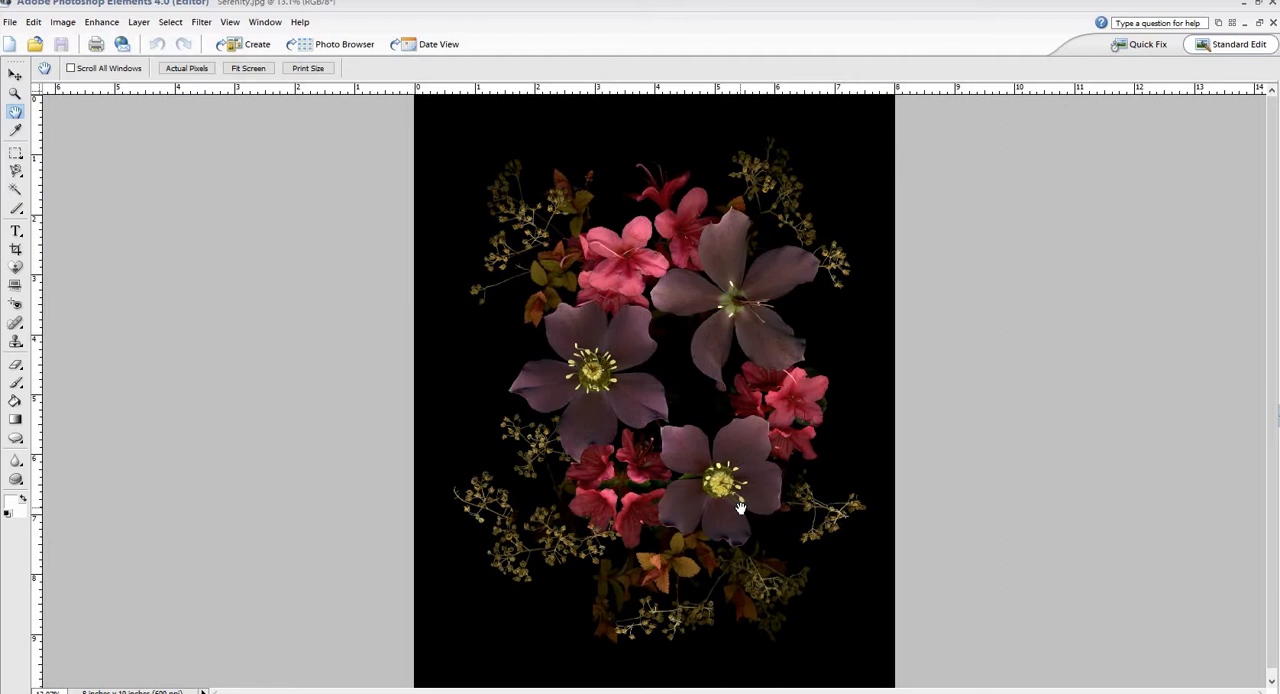
{"action": "mouse_move", "coordinate": [738, 502]}
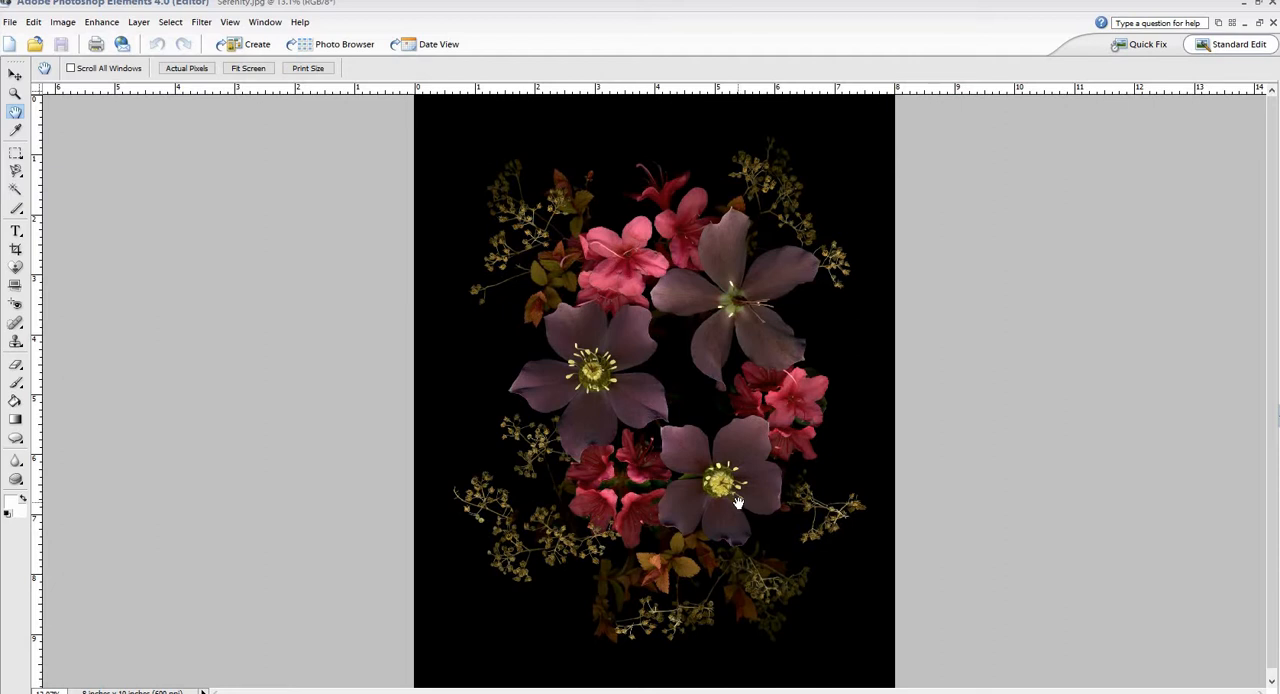
{"action": "mouse_move", "coordinate": [748, 486]}
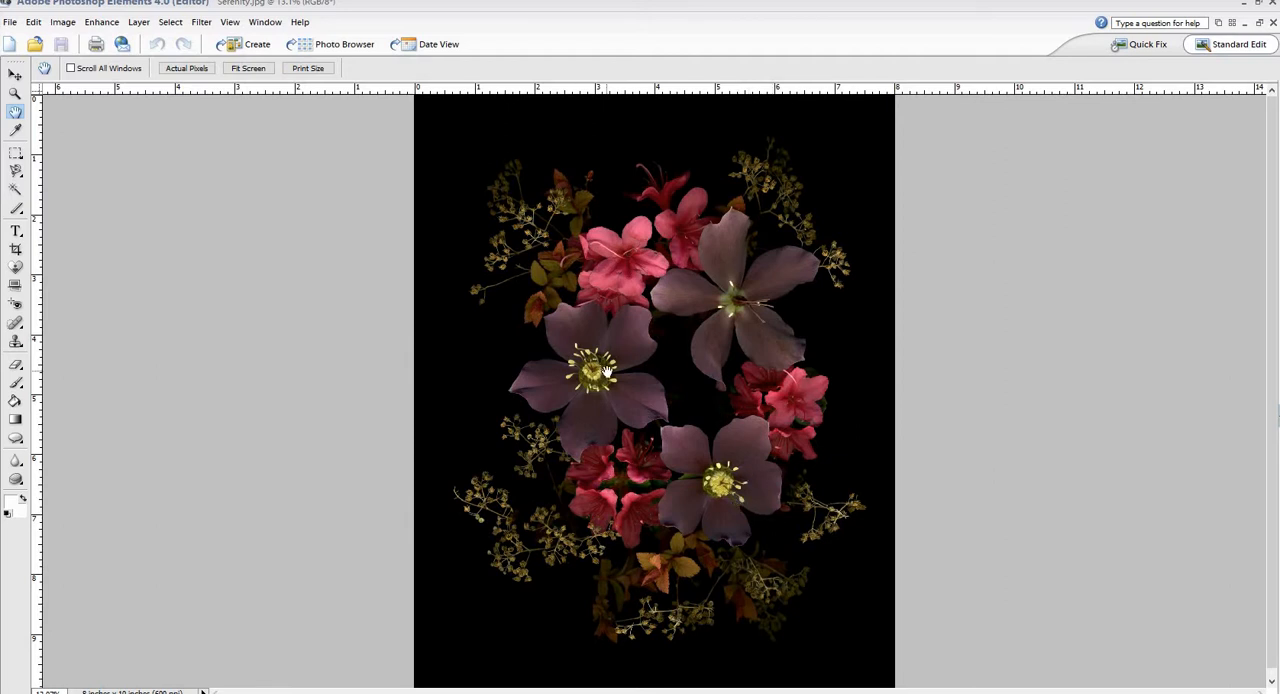
{"action": "mouse_move", "coordinate": [632, 318]}
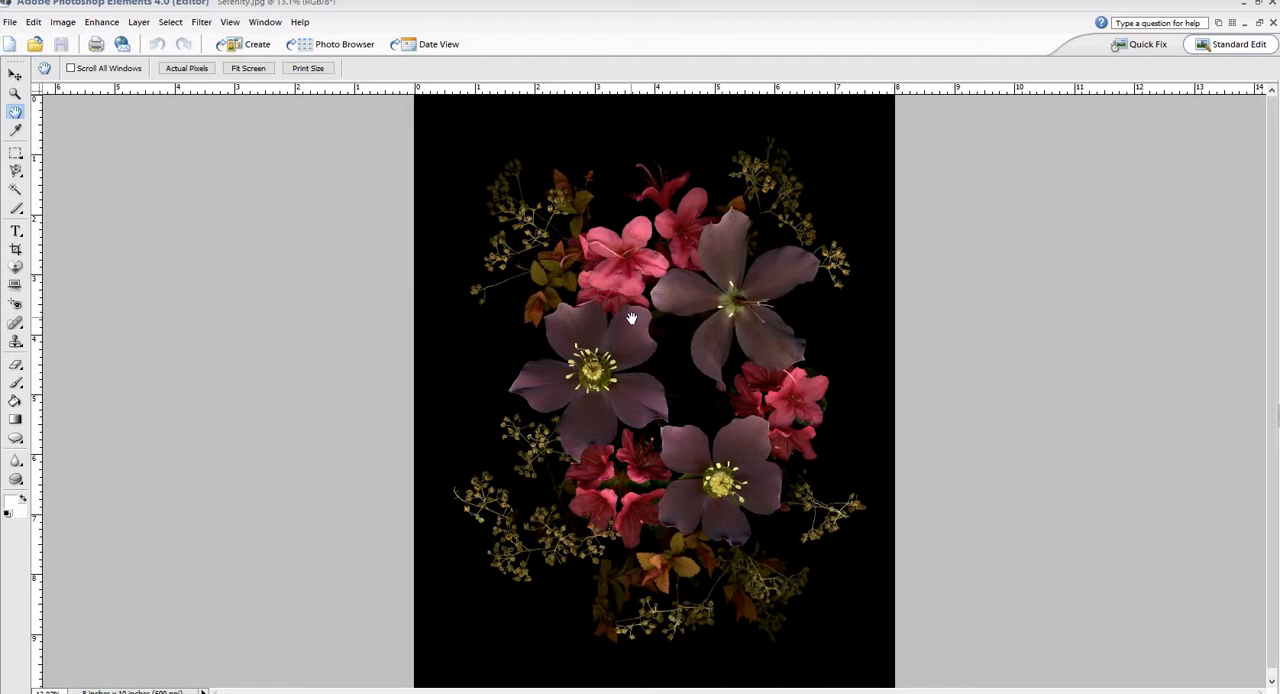
{"action": "mouse_move", "coordinate": [644, 300]}
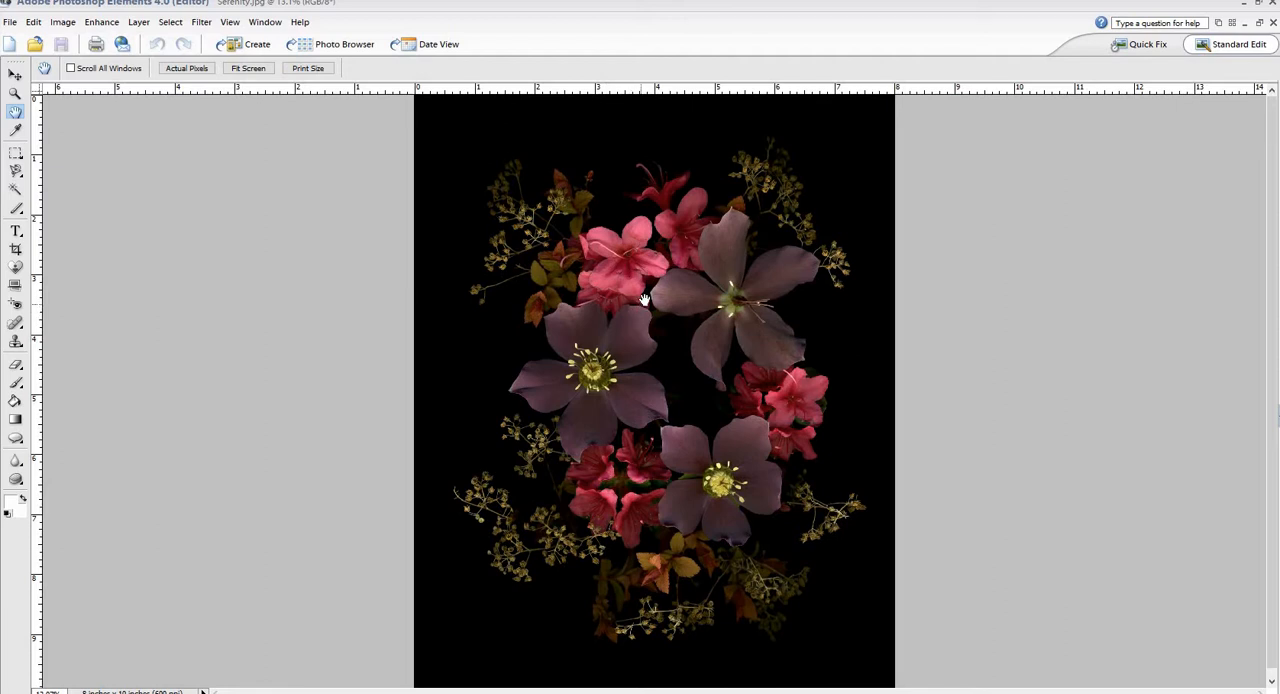
{"action": "mouse_move", "coordinate": [666, 304]}
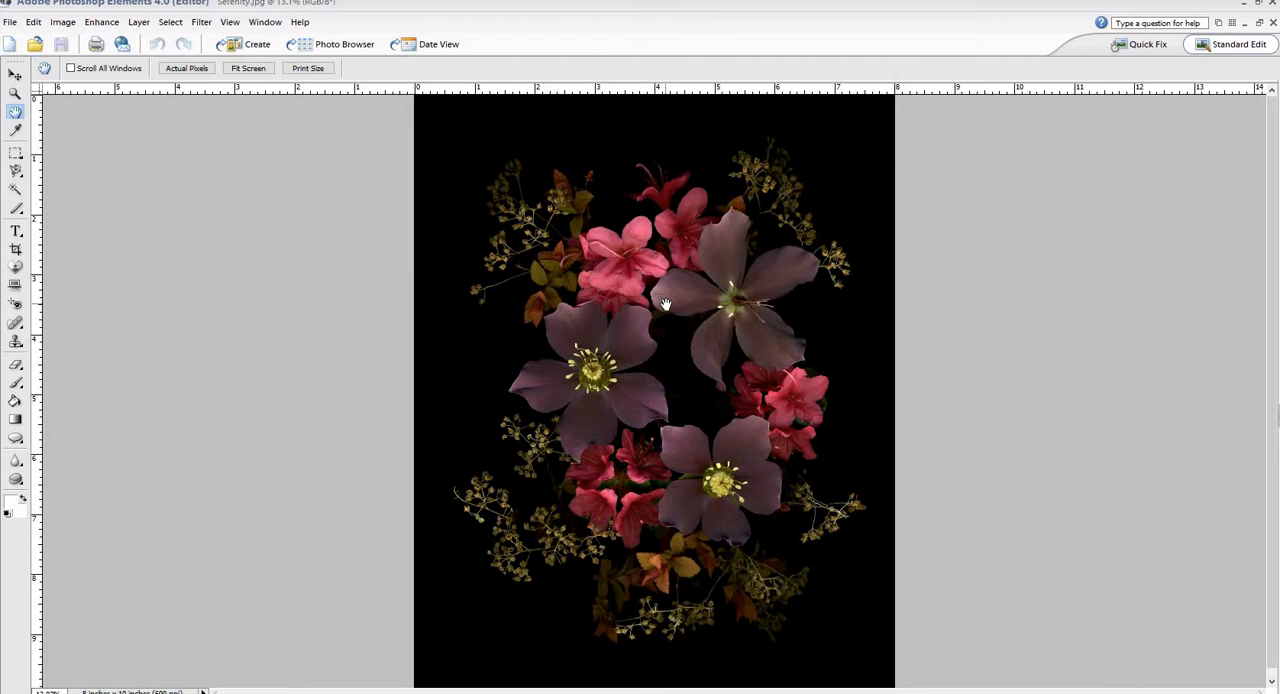
{"action": "mouse_move", "coordinate": [686, 364]}
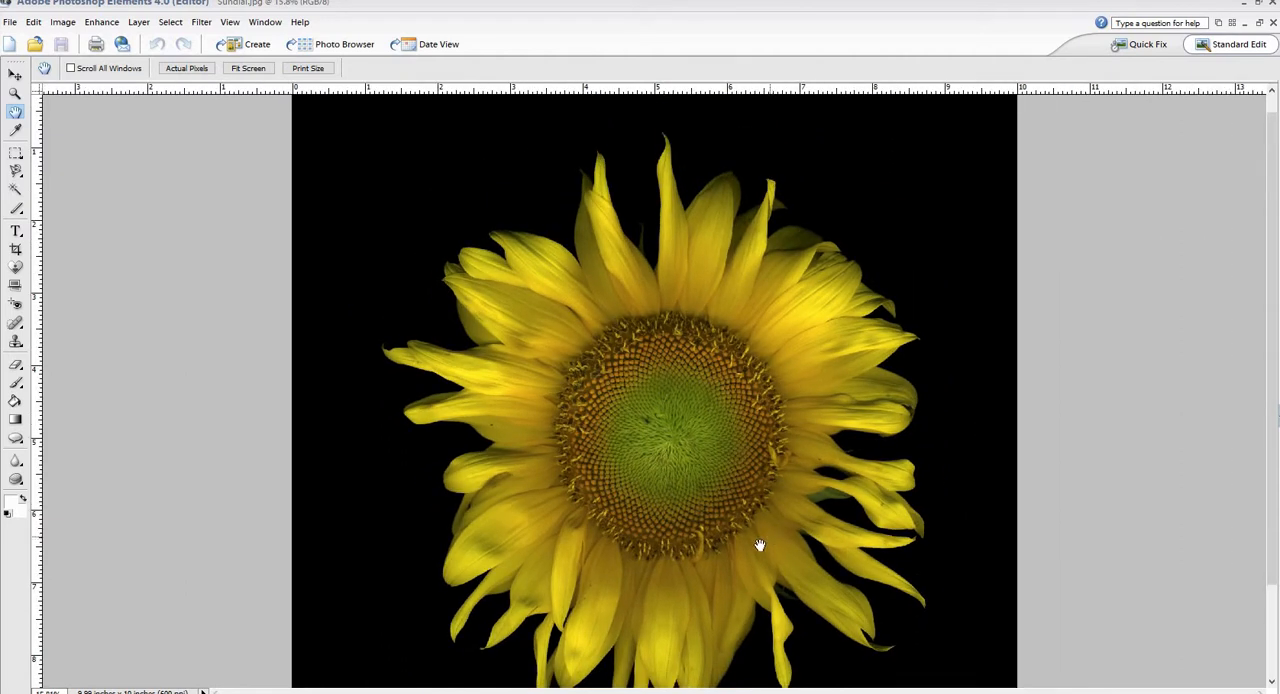
Marquee-zoom onto the sunflower's seed head to study its green and brown florets.
{"action": "left_click_drag", "start_coordinate": [760, 544], "coordinate": [738, 508]}
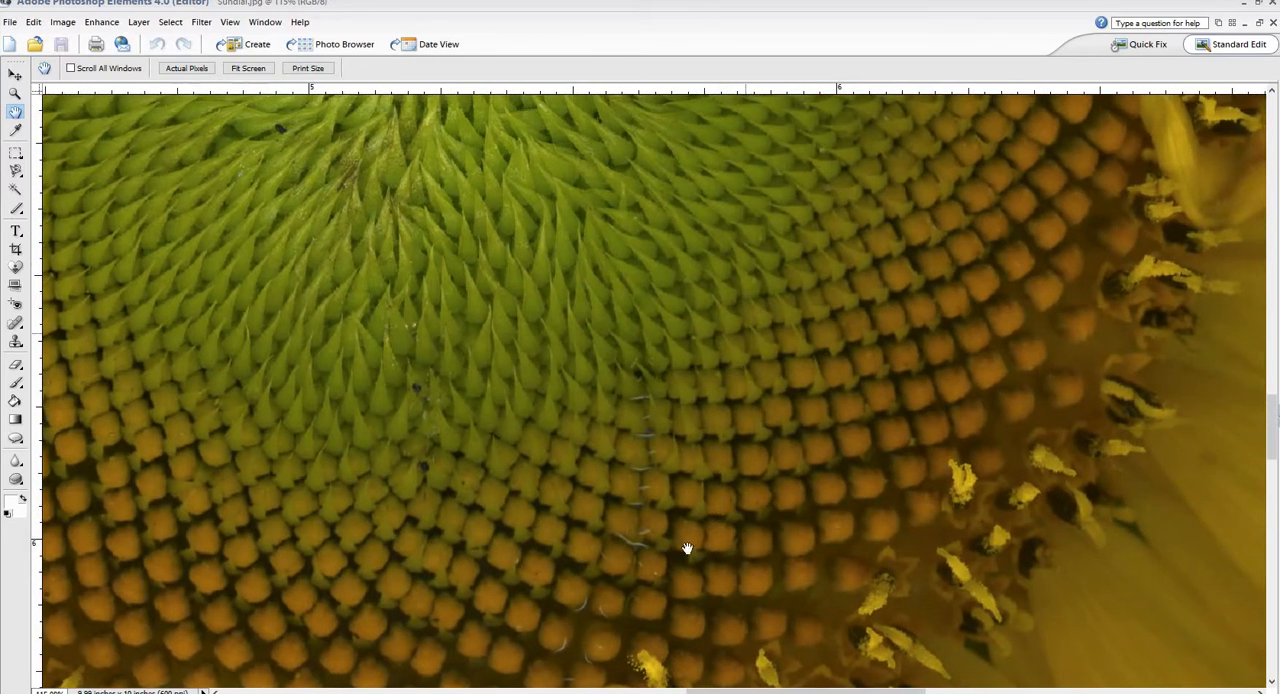
{"action": "left_click_drag", "start_coordinate": [688, 548], "coordinate": [708, 320]}
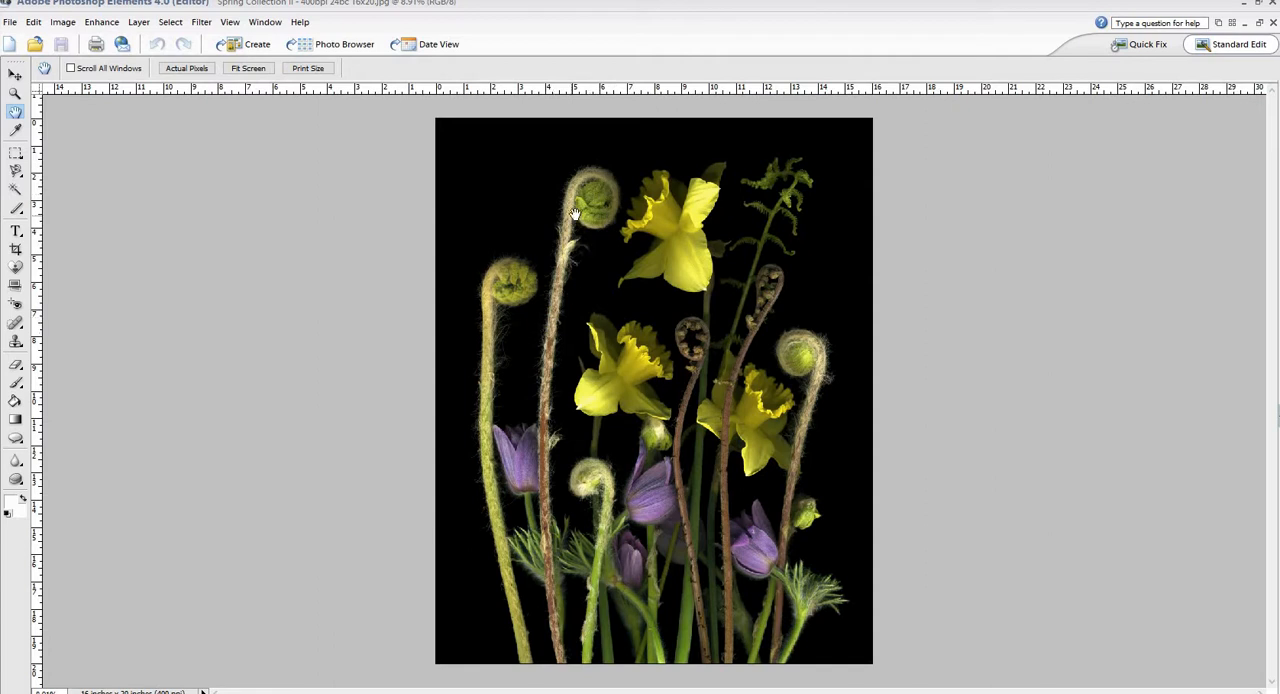
{"action": "mouse_move", "coordinate": [540, 264]}
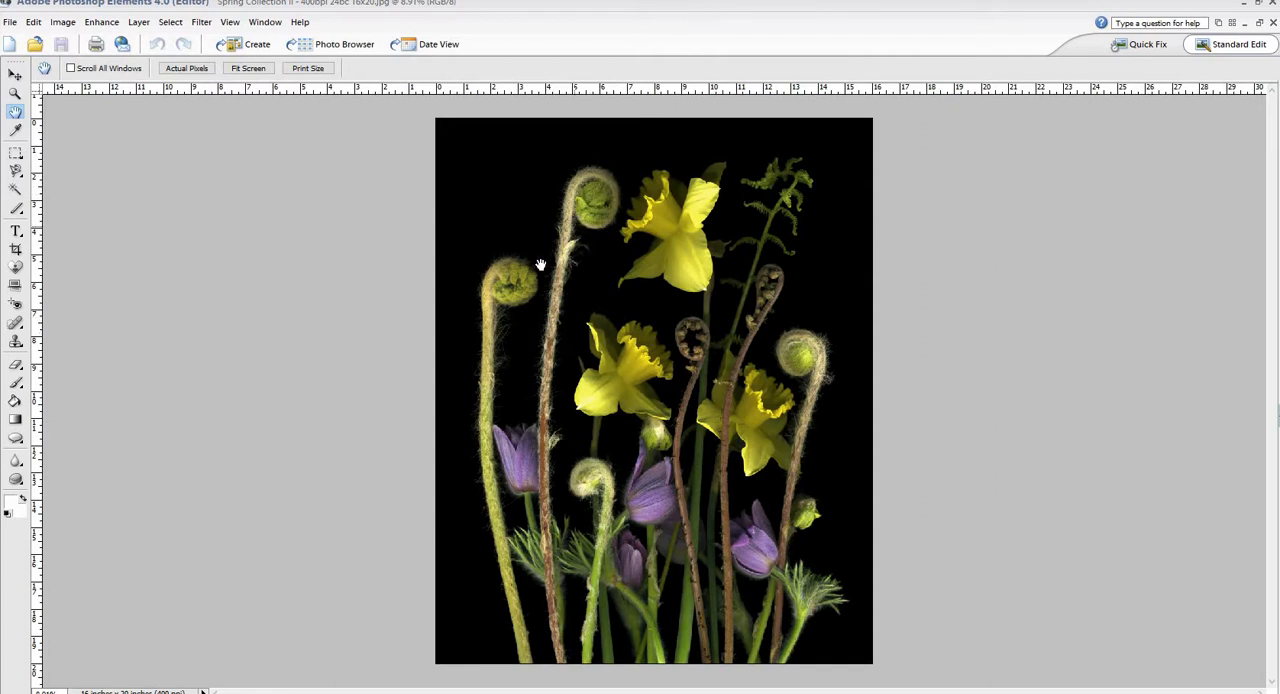
{"action": "mouse_move", "coordinate": [622, 224]}
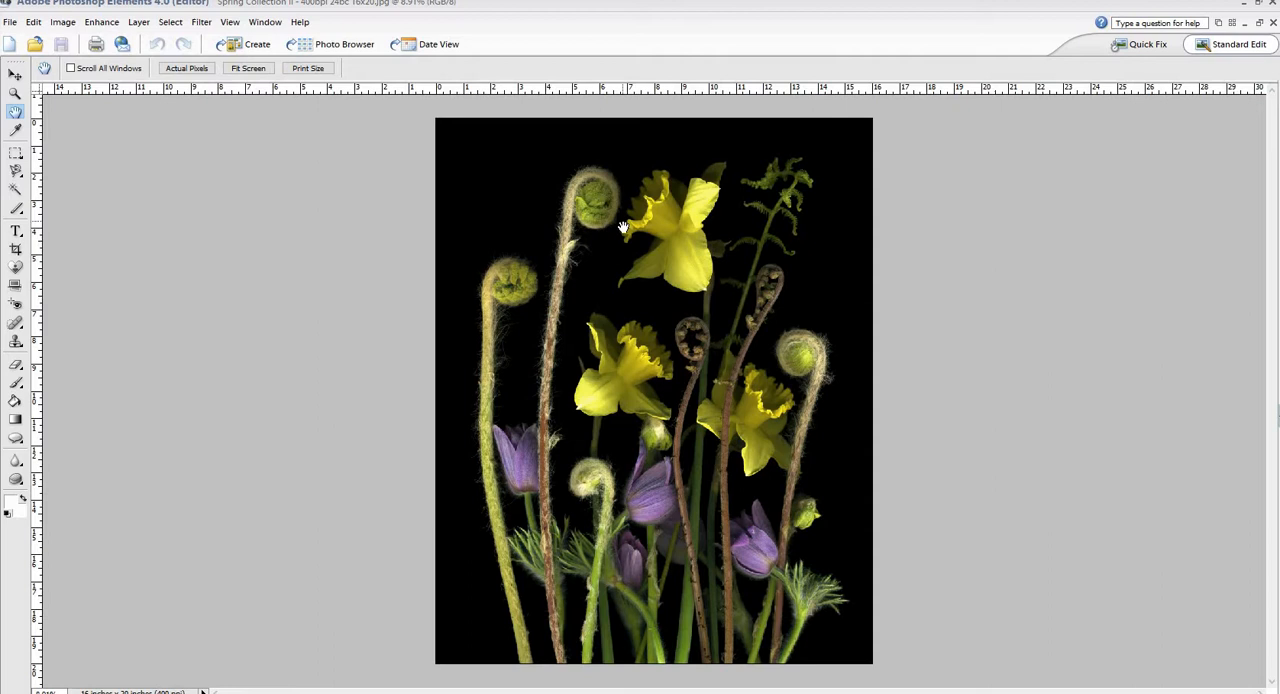
{"action": "mouse_move", "coordinate": [610, 378]}
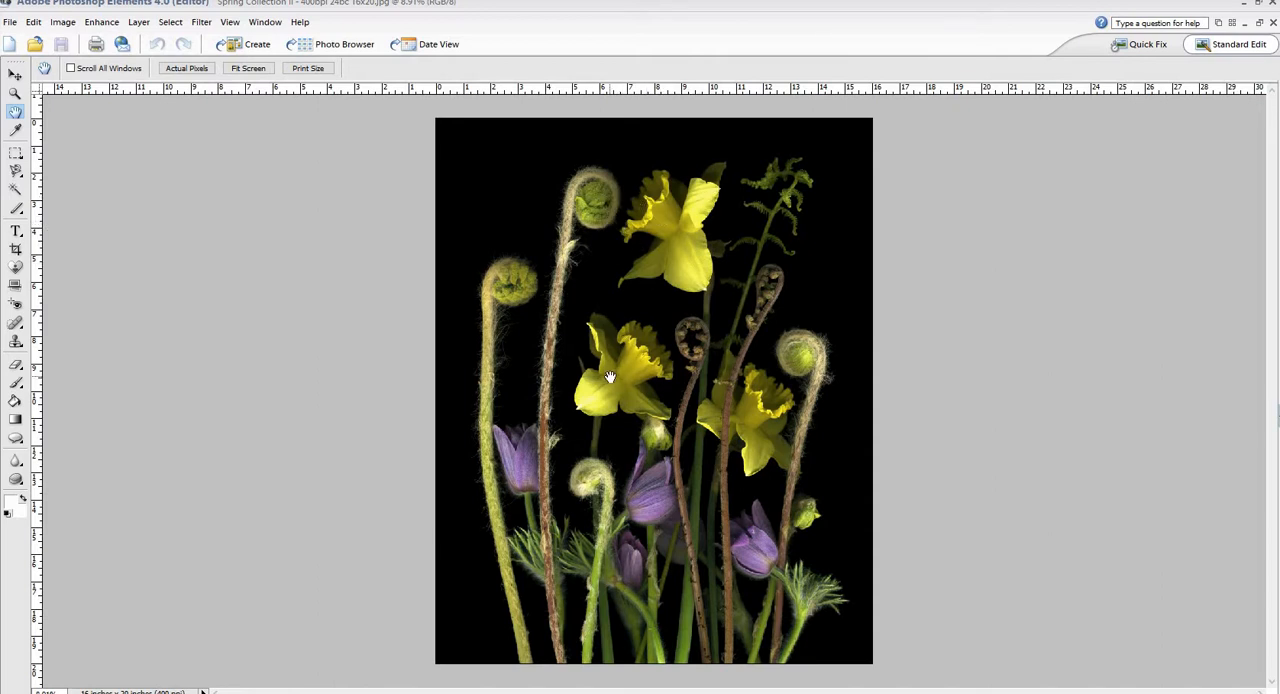
{"action": "mouse_move", "coordinate": [650, 396]}
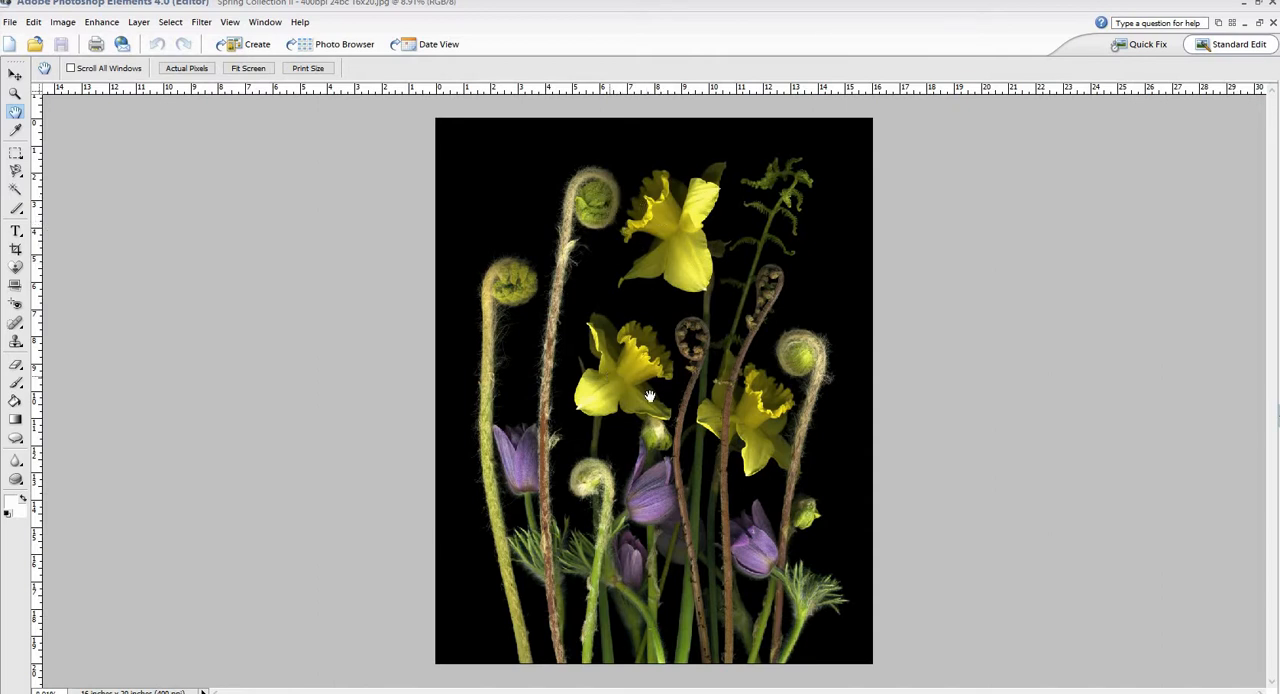
{"action": "mouse_move", "coordinate": [574, 196]}
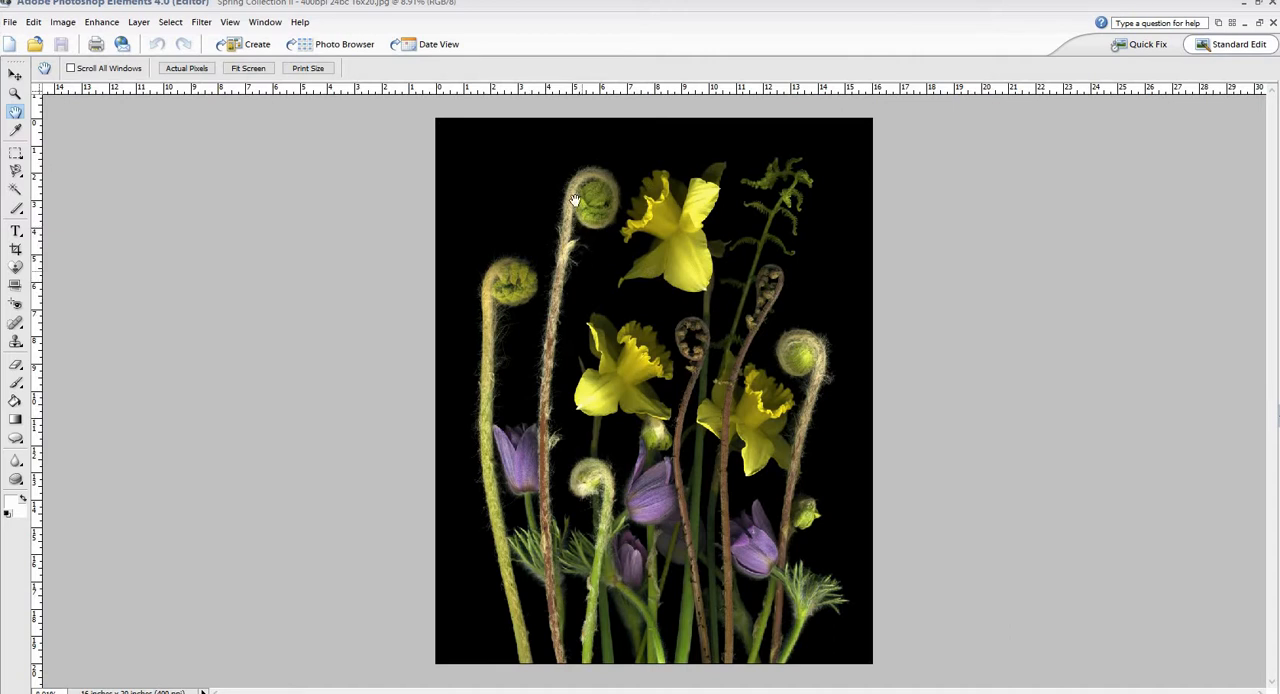
{"action": "mouse_move", "coordinate": [560, 236]}
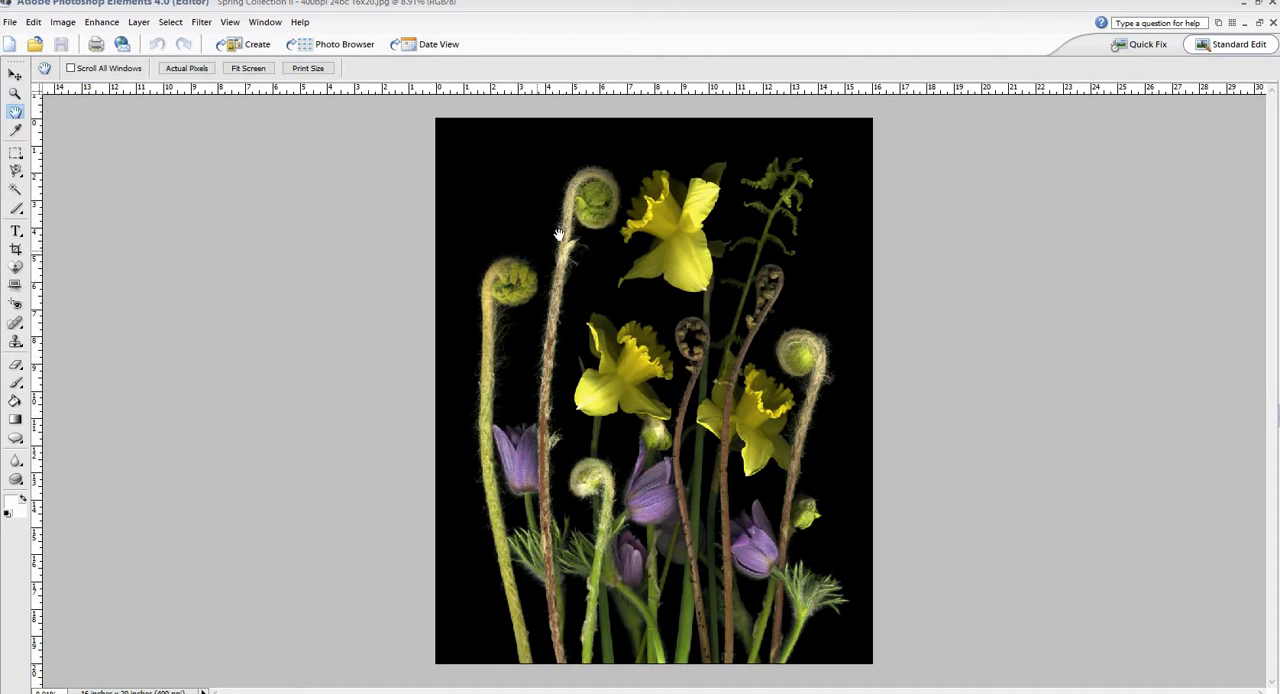
{"action": "mouse_move", "coordinate": [624, 400]}
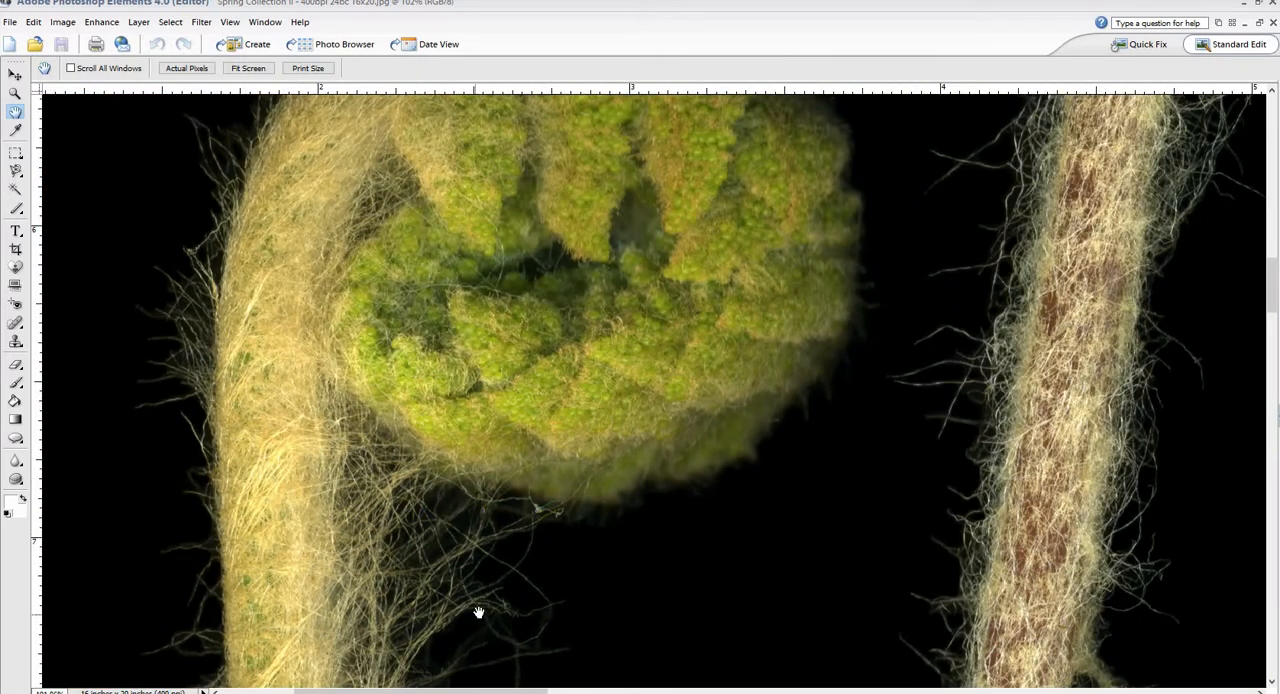
Zoom partway back out from the fuzzy fiddlehead fern detail.
{"action": "left_click", "coordinate": [248, 68]}
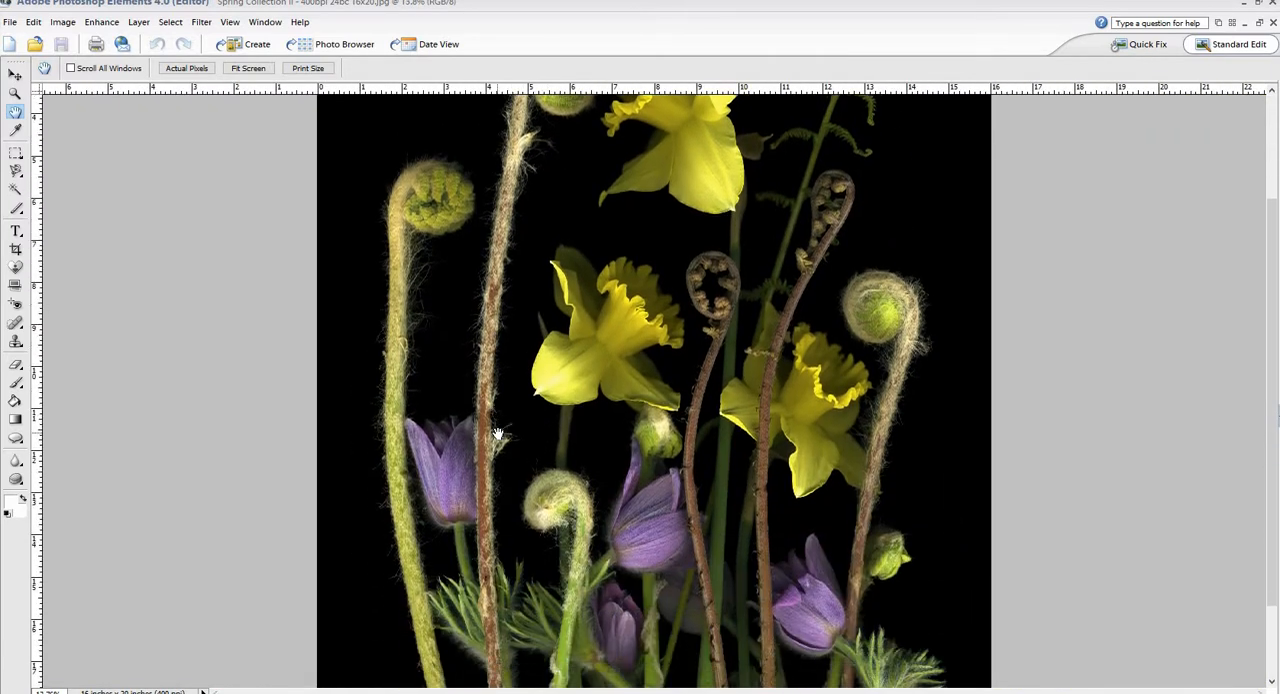
{"action": "left_click", "coordinate": [248, 68]}
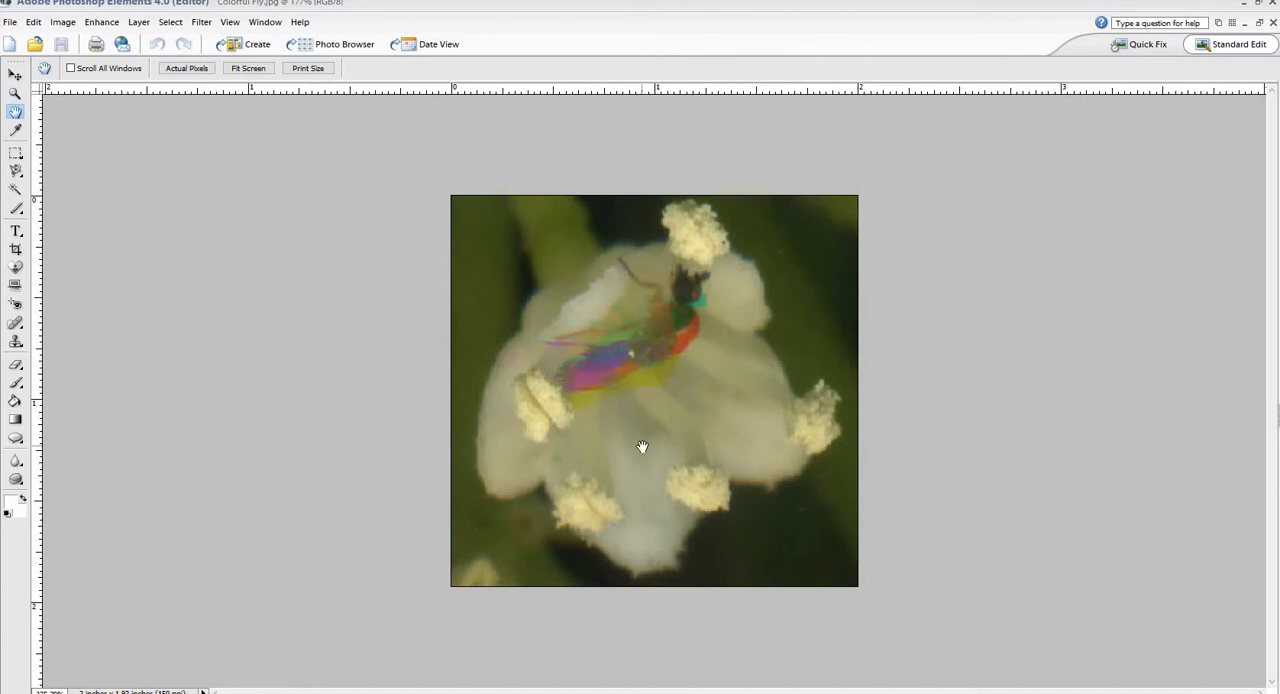
Zoom in on the iridescent insect sitting on the white flower.
{"action": "left_click", "coordinate": [644, 444]}
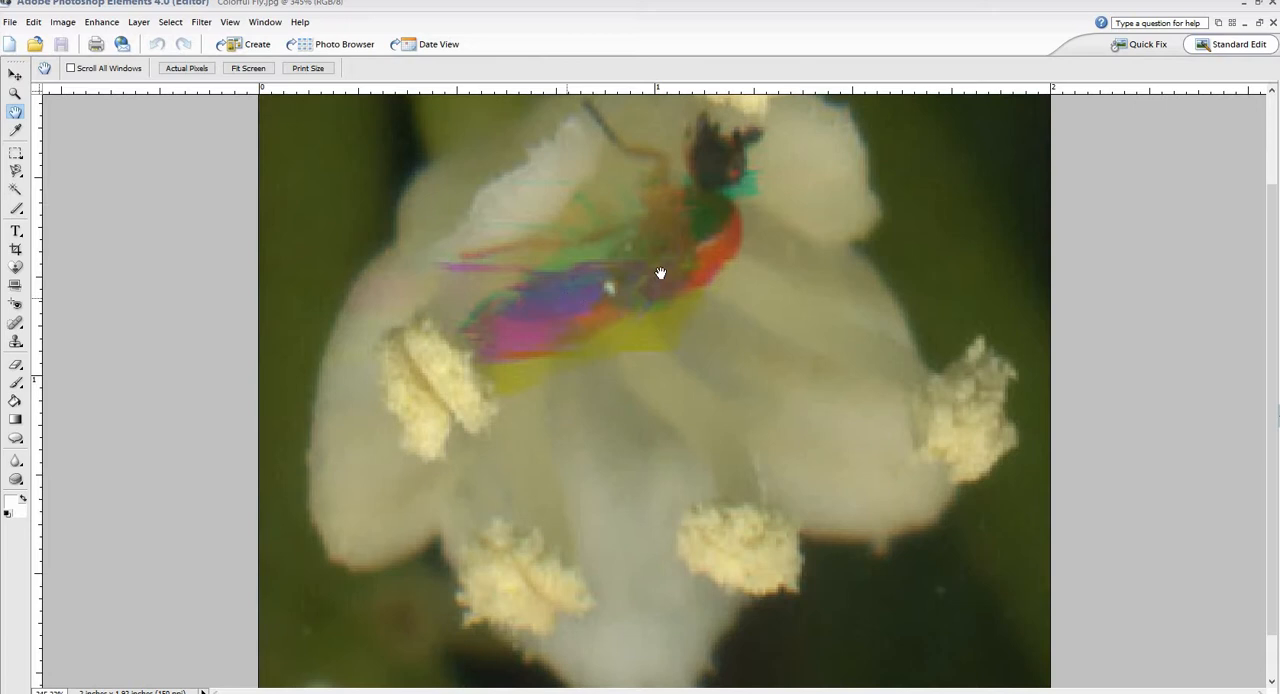
{"action": "mouse_move", "coordinate": [608, 278]}
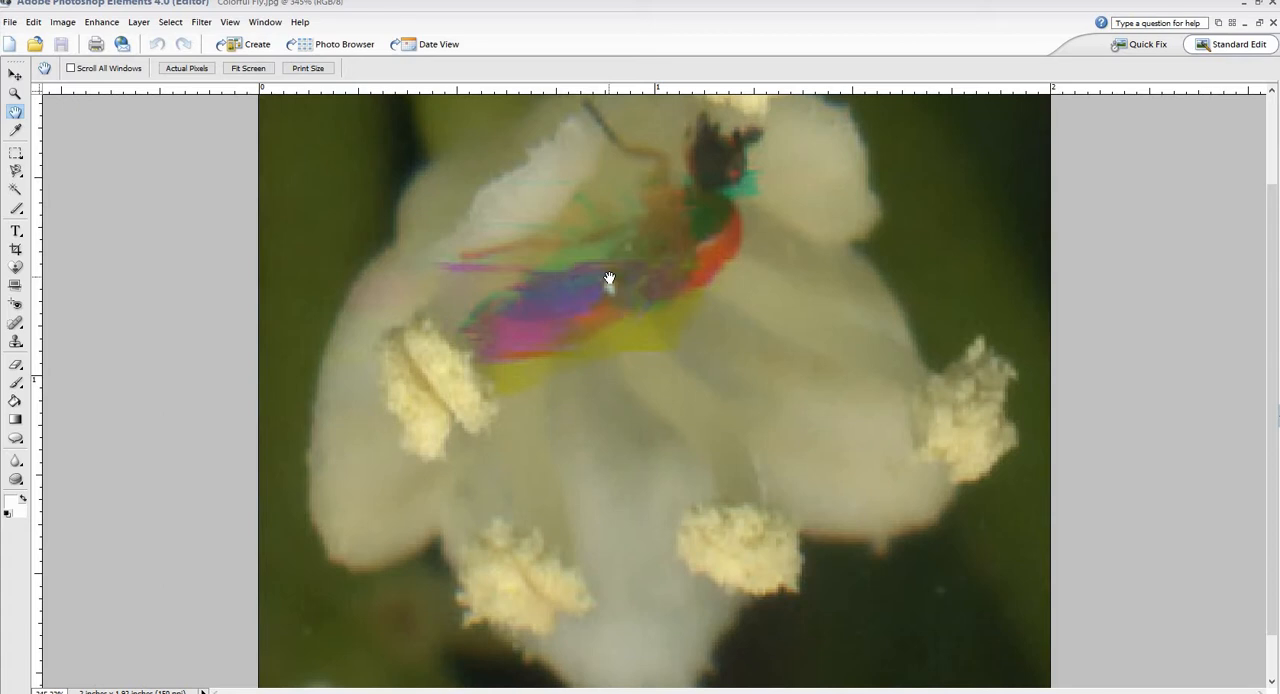
{"action": "mouse_move", "coordinate": [622, 258]}
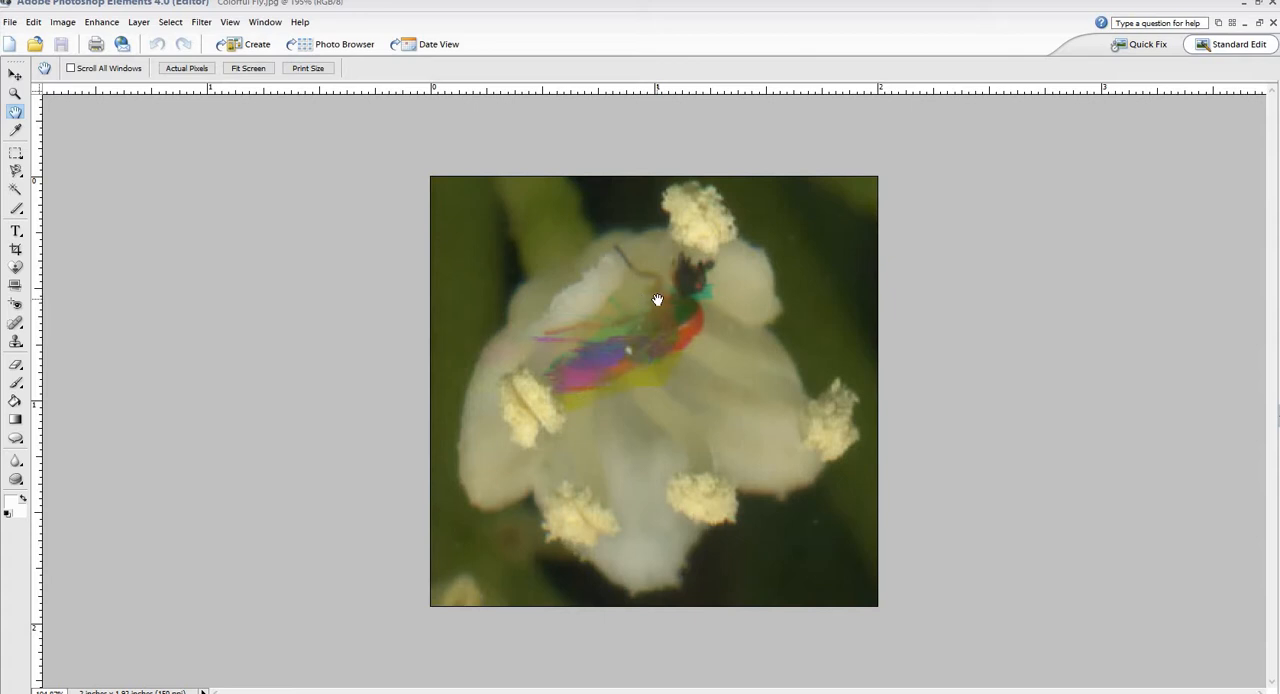
{"action": "mouse_move", "coordinate": [826, 412]}
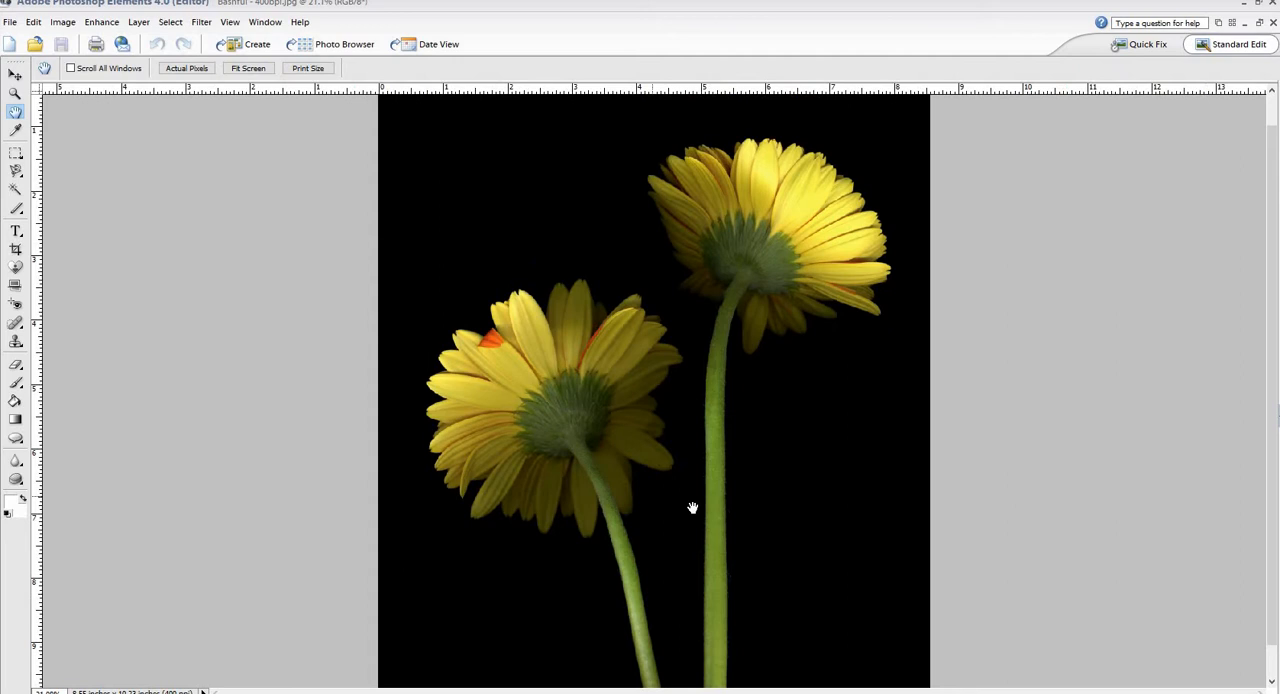
{"action": "mouse_move", "coordinate": [762, 270]}
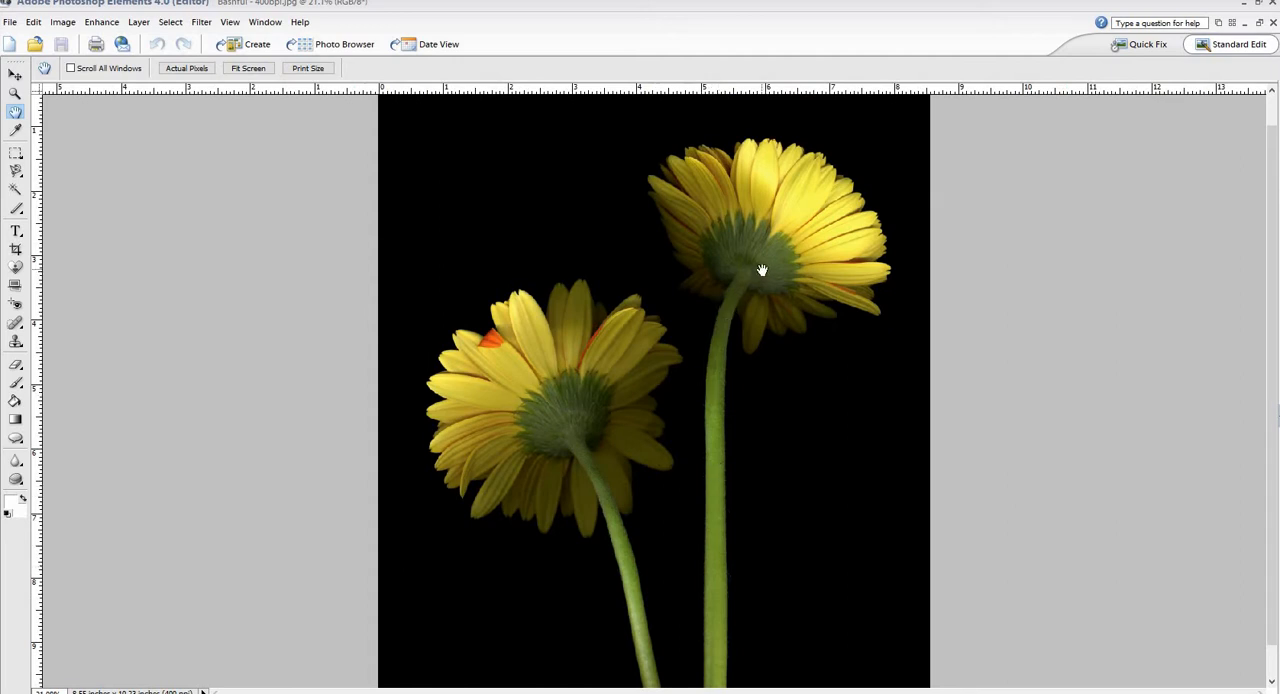
{"action": "mouse_move", "coordinate": [794, 224]}
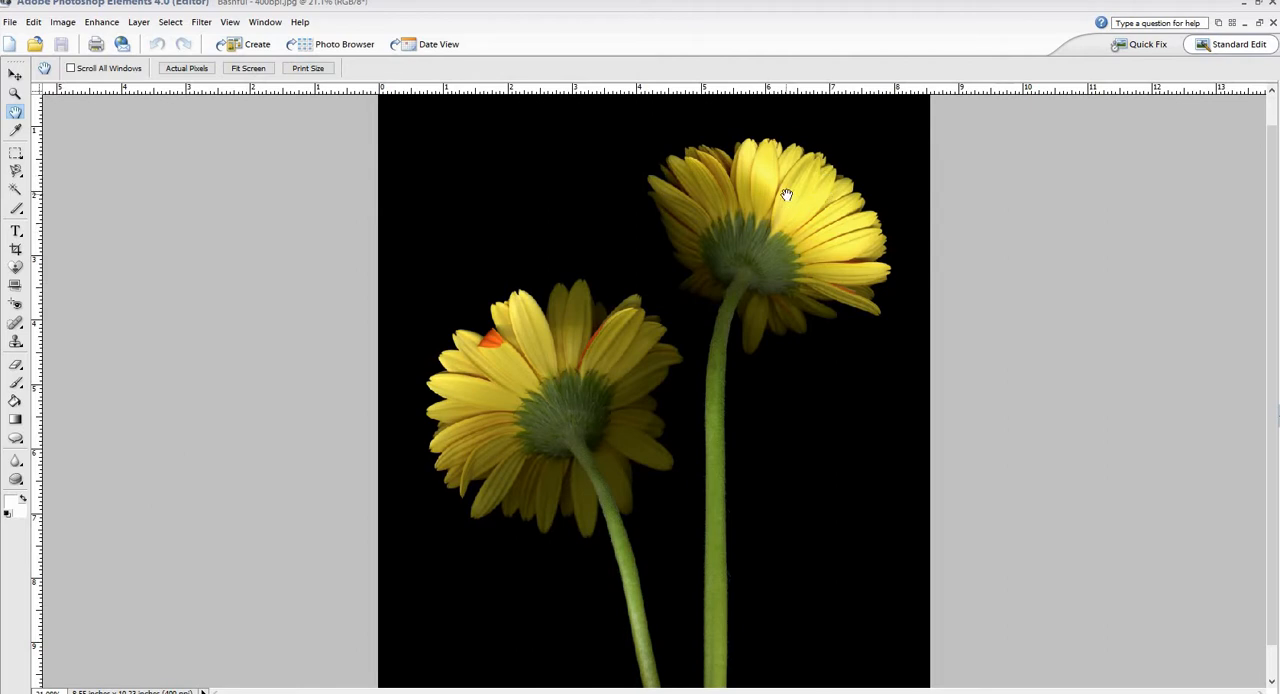
{"action": "mouse_move", "coordinate": [684, 644]}
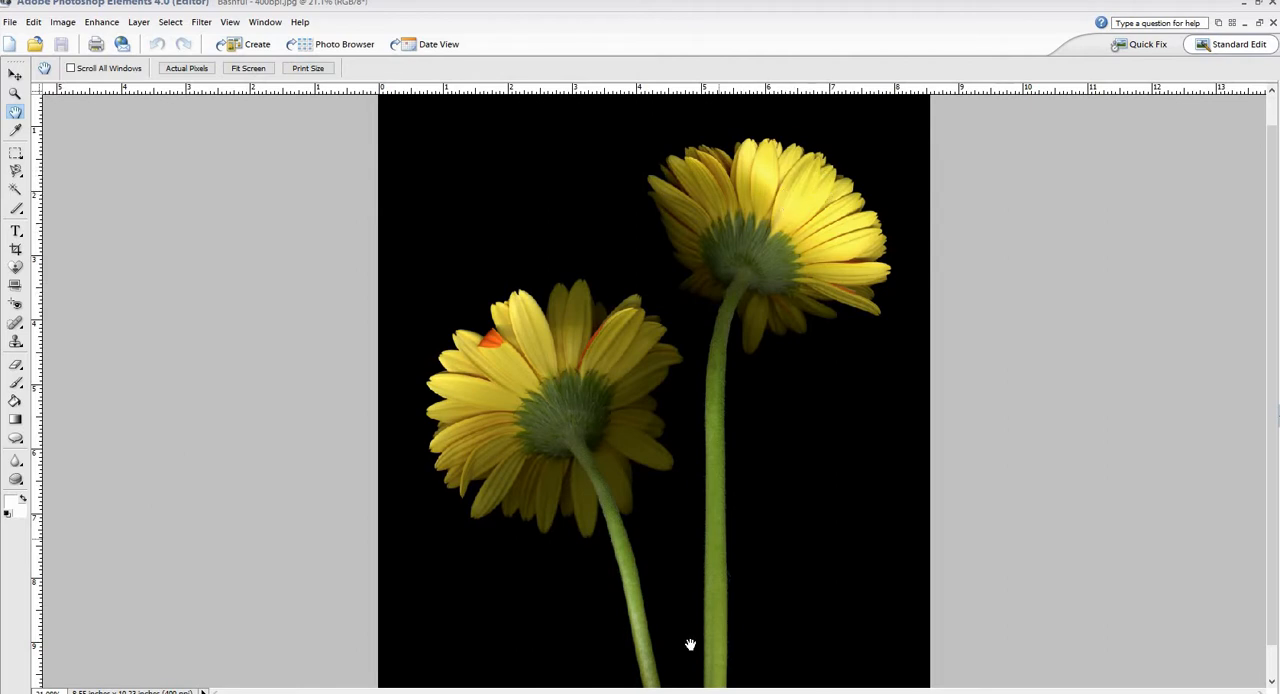
{"action": "mouse_move", "coordinate": [680, 312]}
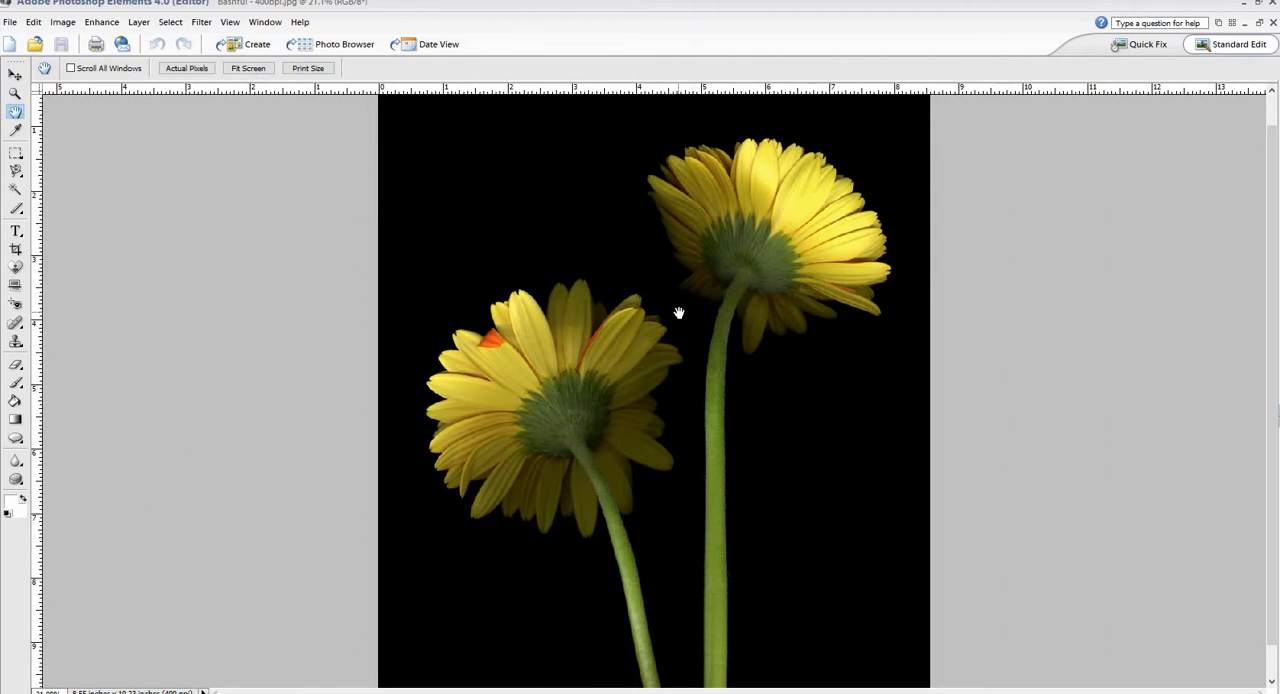
{"action": "mouse_move", "coordinate": [504, 356]}
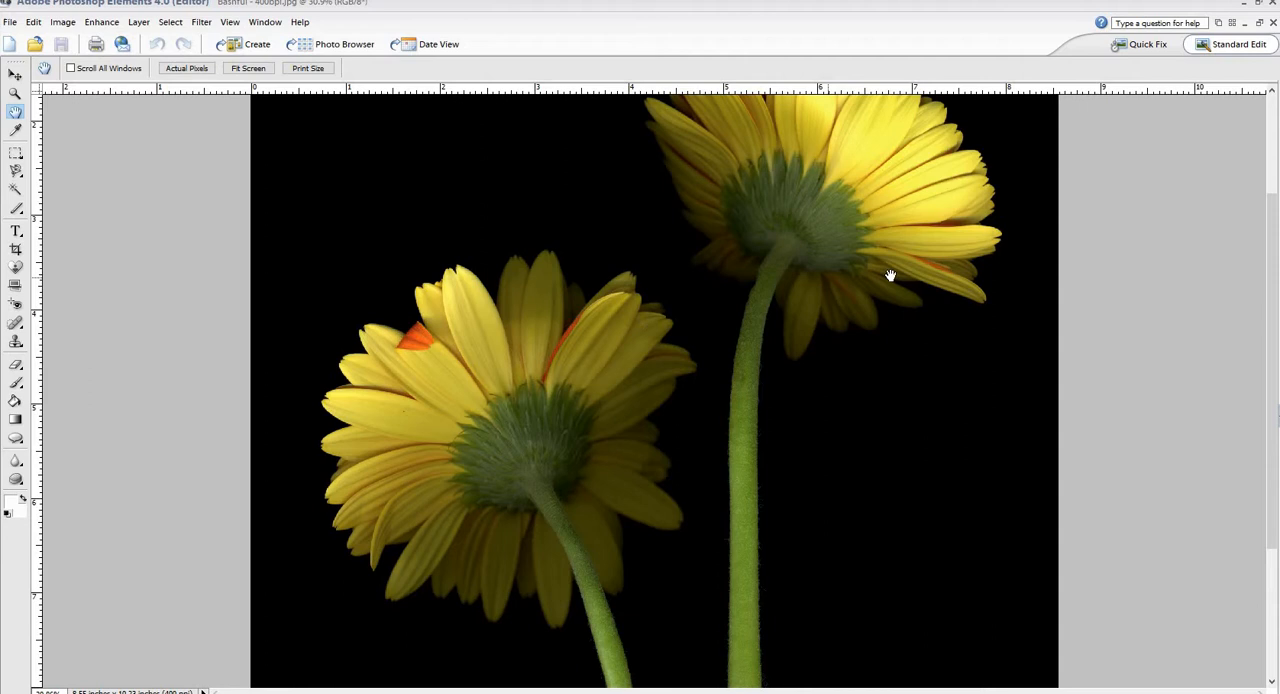
Zoom back out to show both yellow daisies whole on their stems.
{"action": "left_click", "coordinate": [248, 68]}
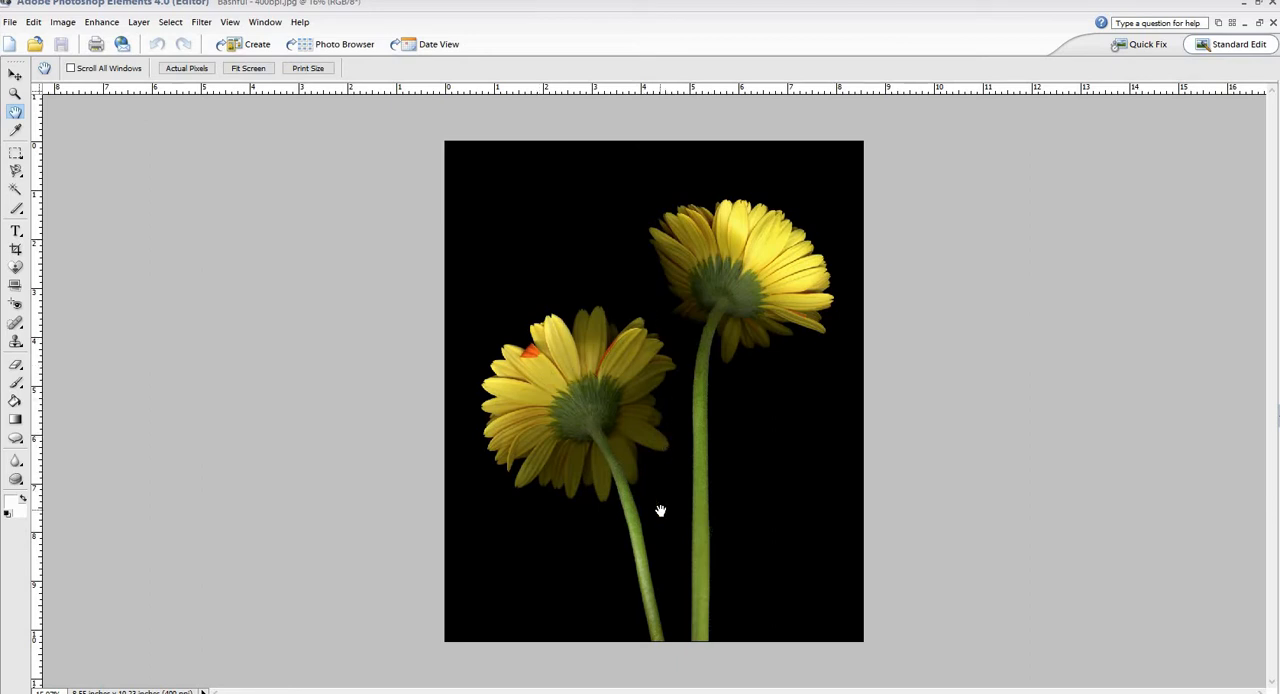
{"action": "mouse_move", "coordinate": [658, 512]}
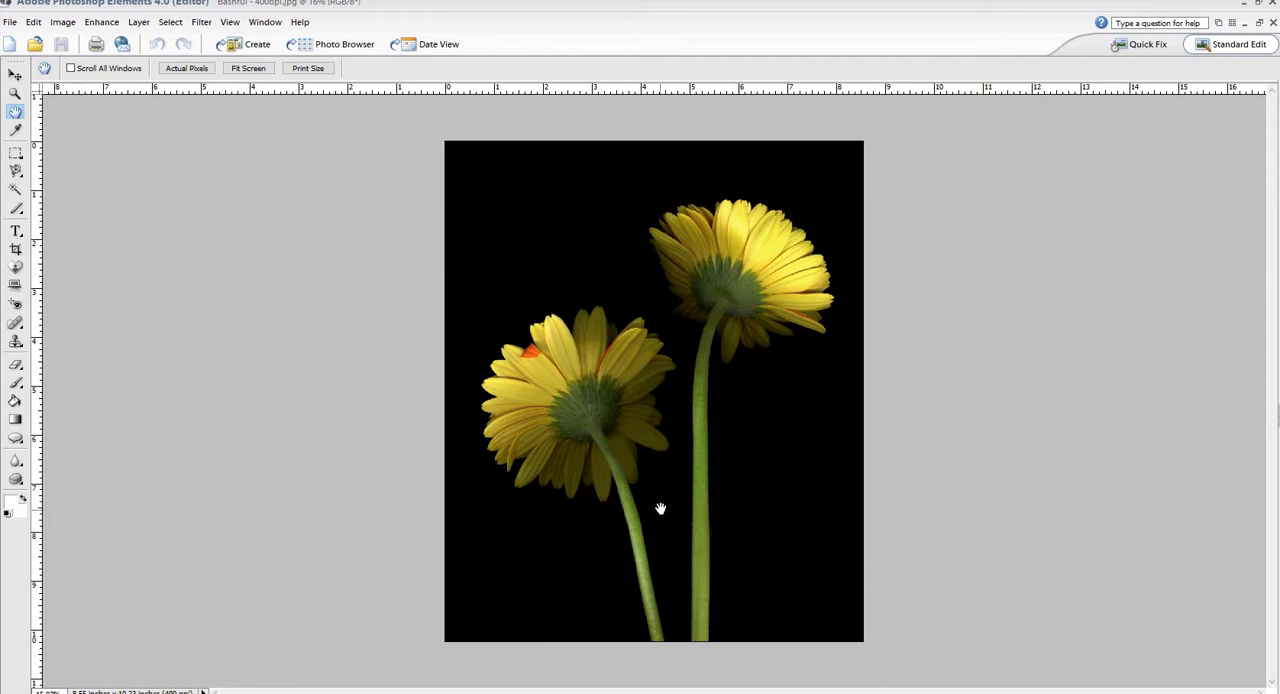
{"action": "mouse_move", "coordinate": [660, 512]}
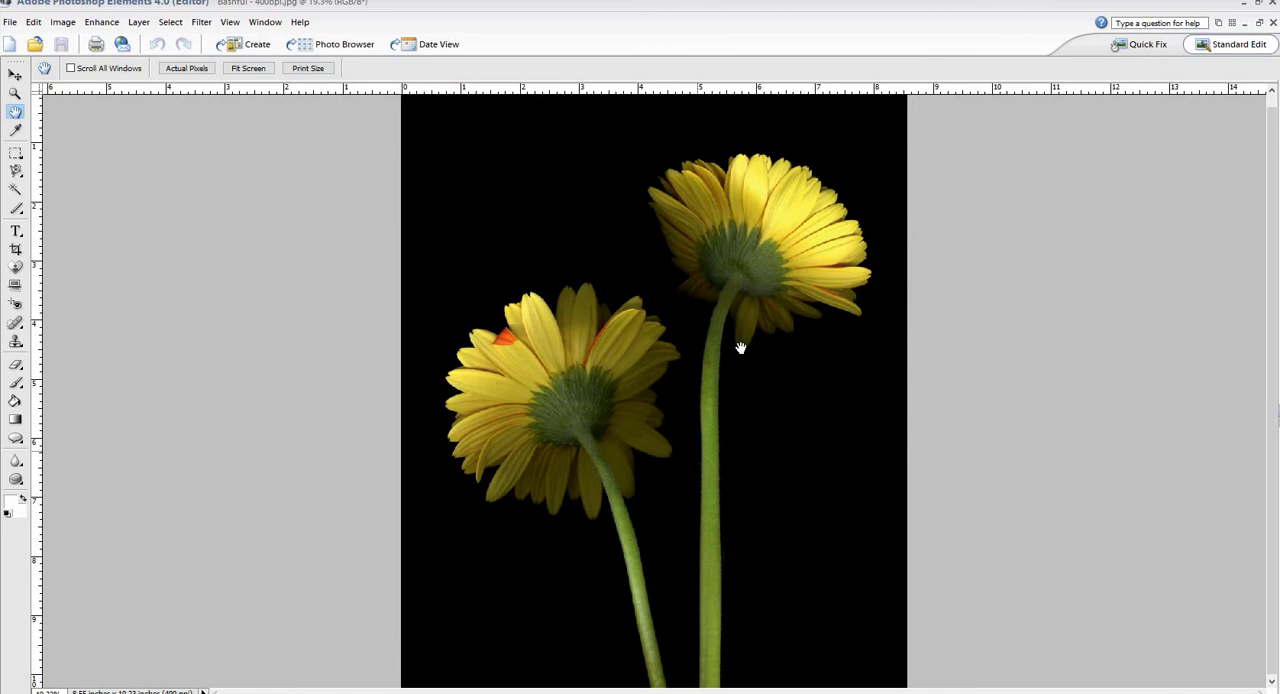
{"action": "mouse_move", "coordinate": [594, 320]}
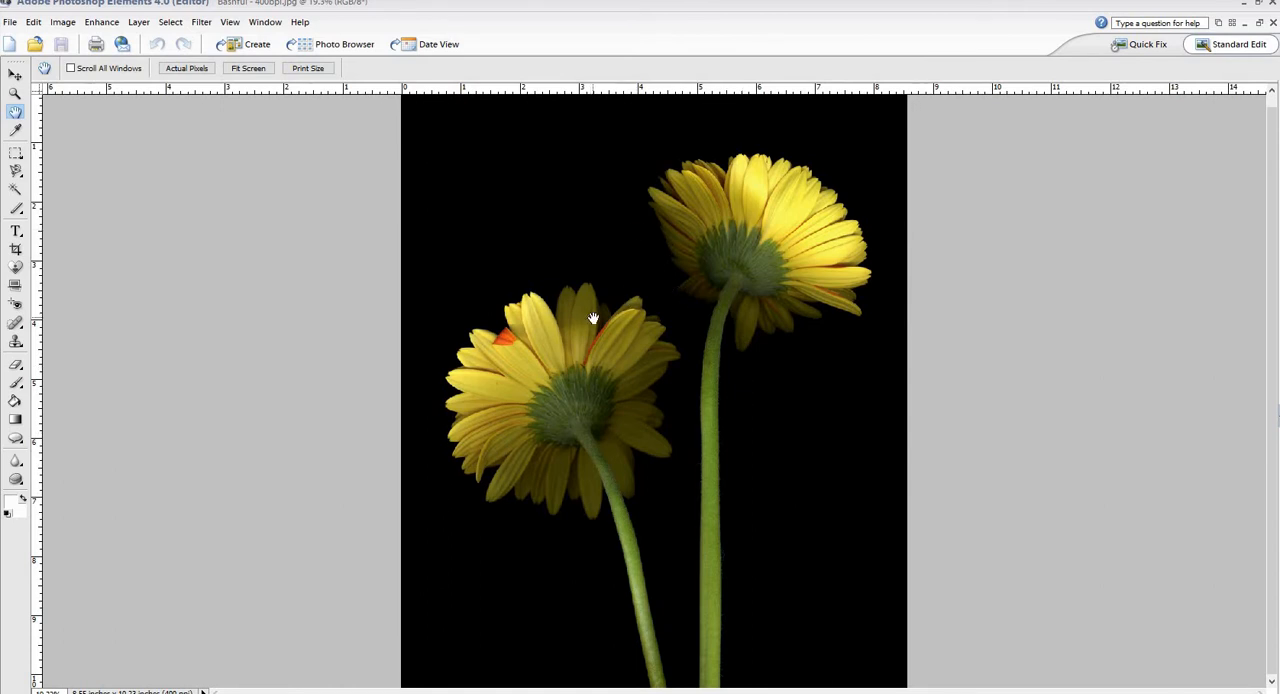
{"action": "mouse_move", "coordinate": [596, 322]}
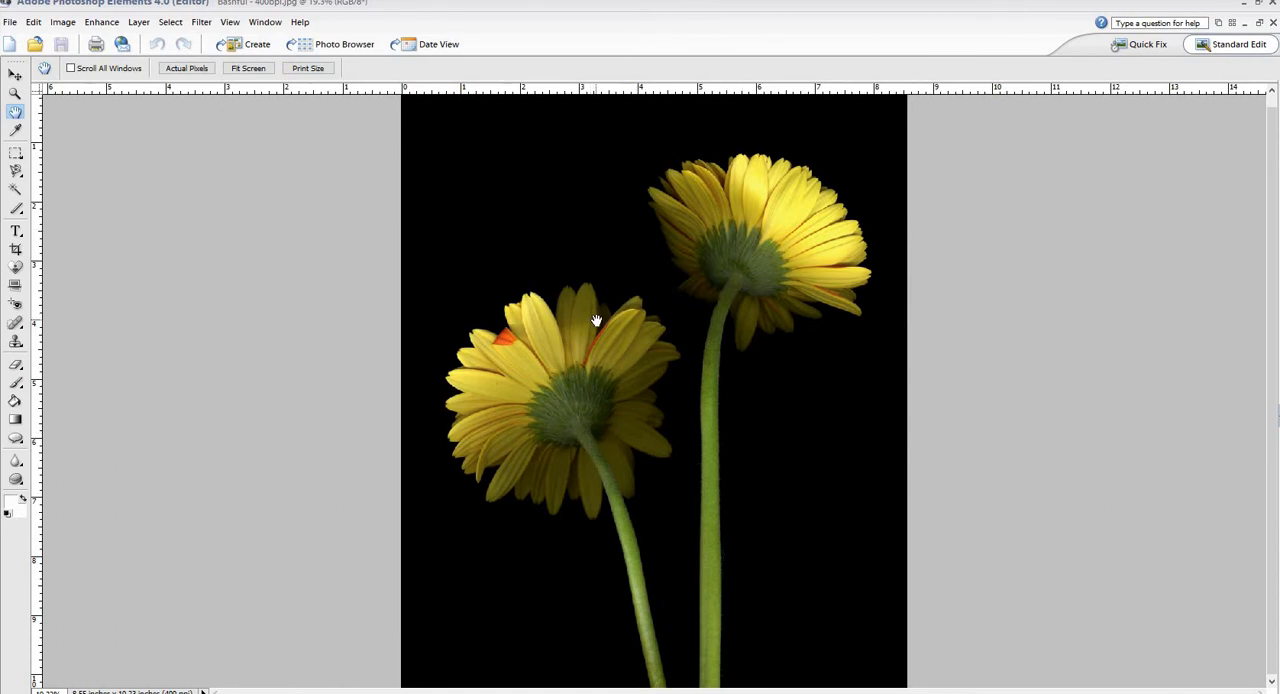
{"action": "mouse_move", "coordinate": [550, 240]}
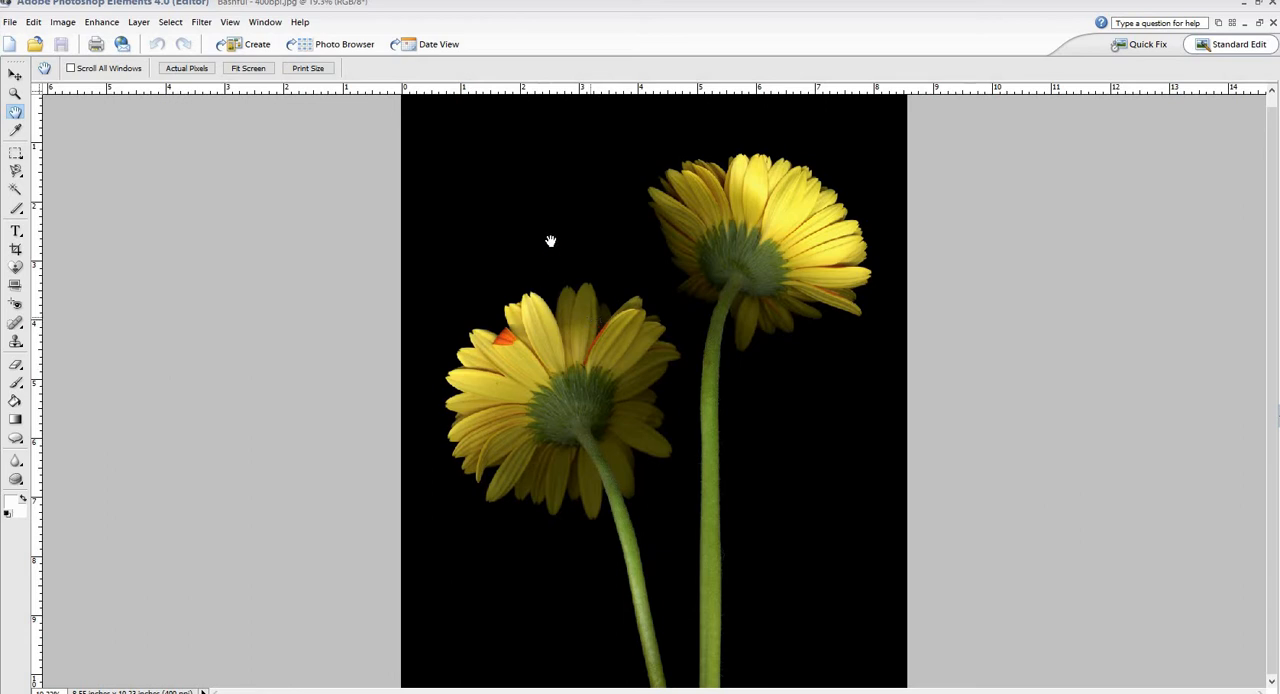
{"action": "mouse_move", "coordinate": [564, 244]}
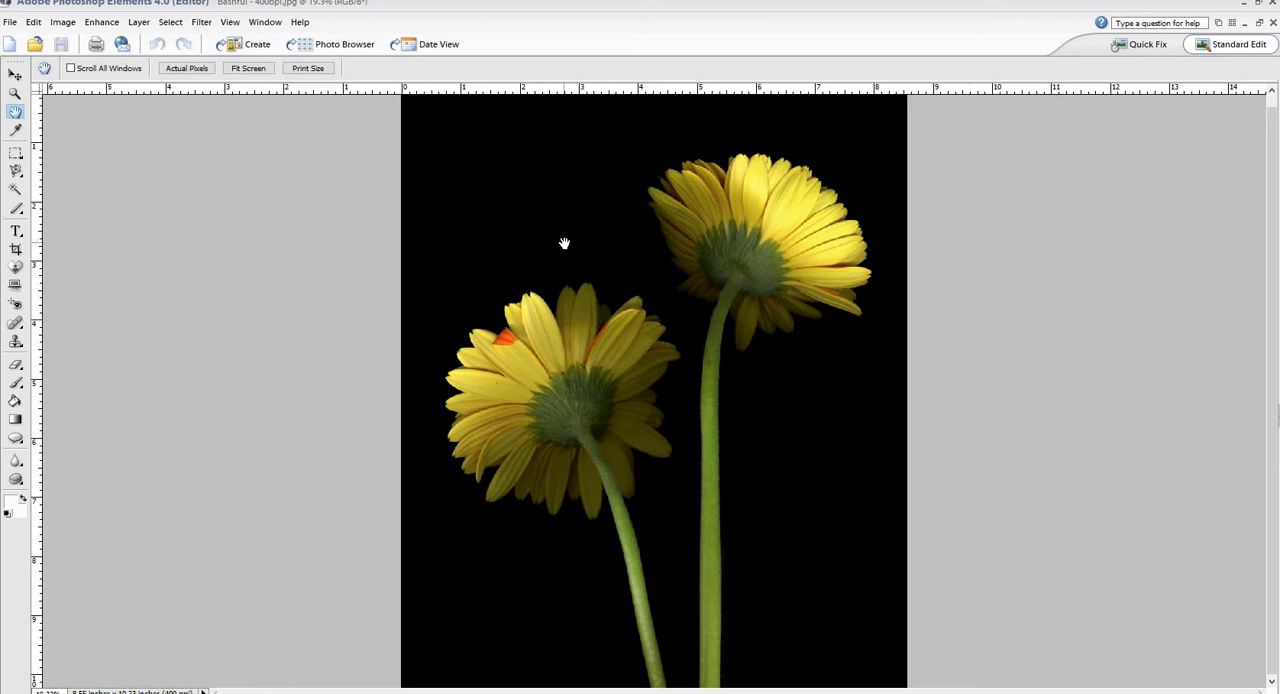
{"action": "mouse_move", "coordinate": [586, 212]}
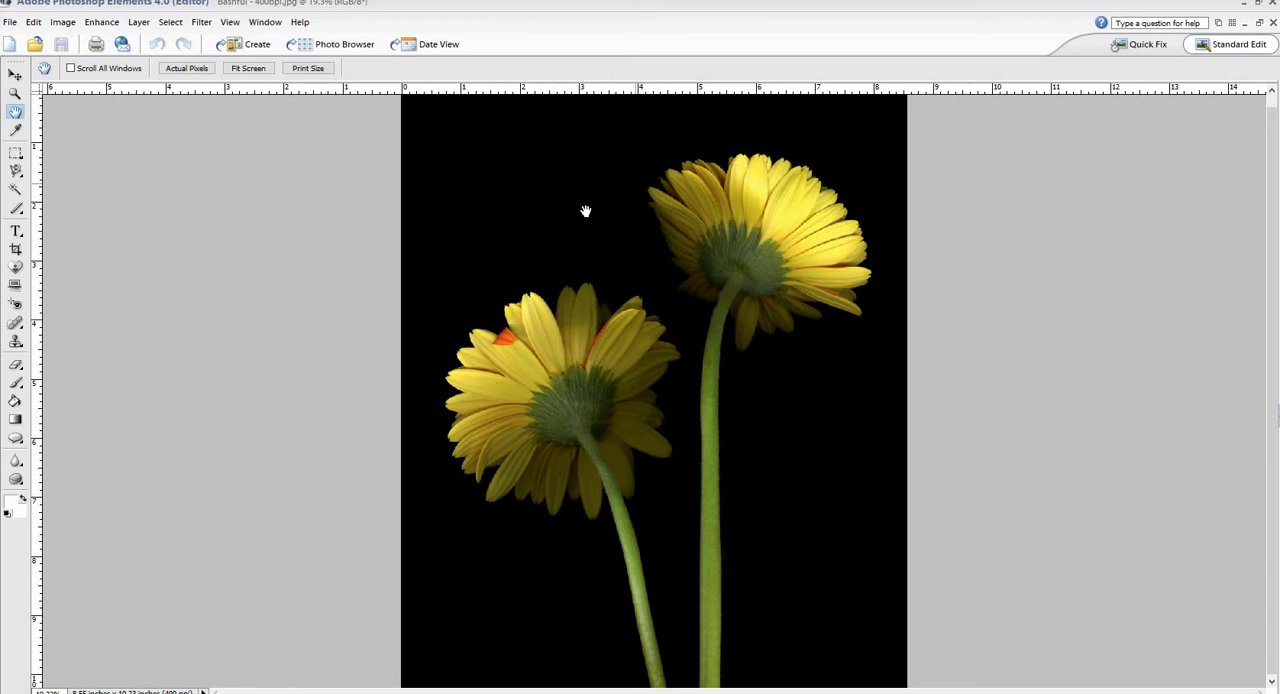